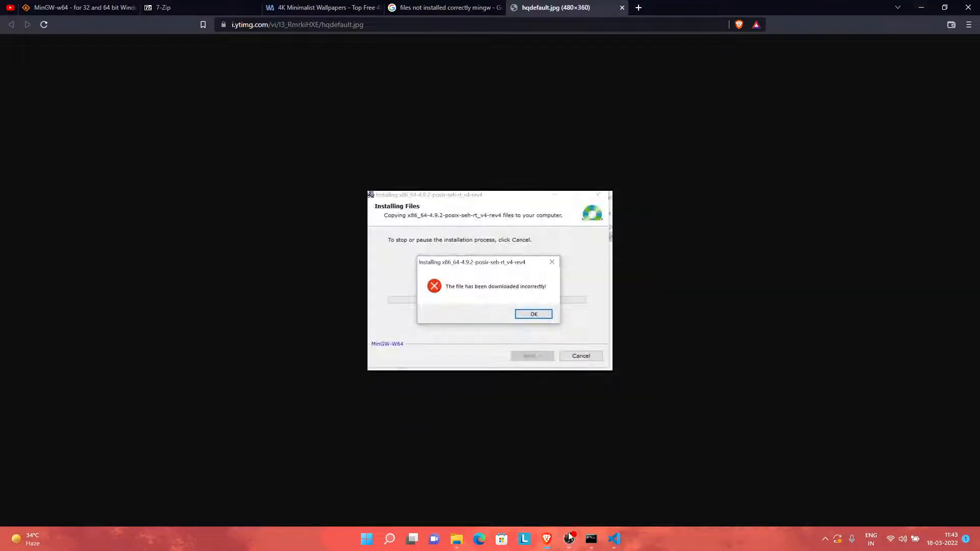
mouse_move(612, 539)
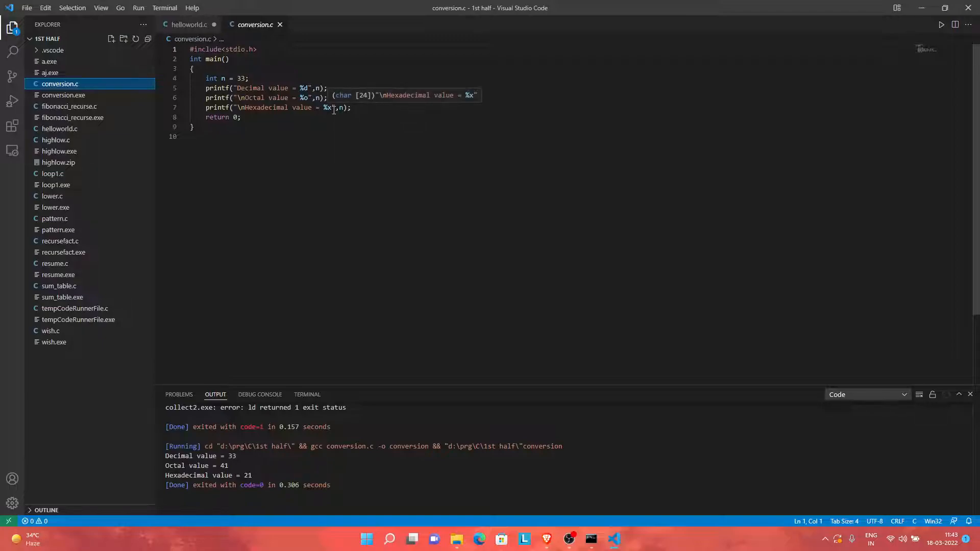
mouse_move(894, 93)
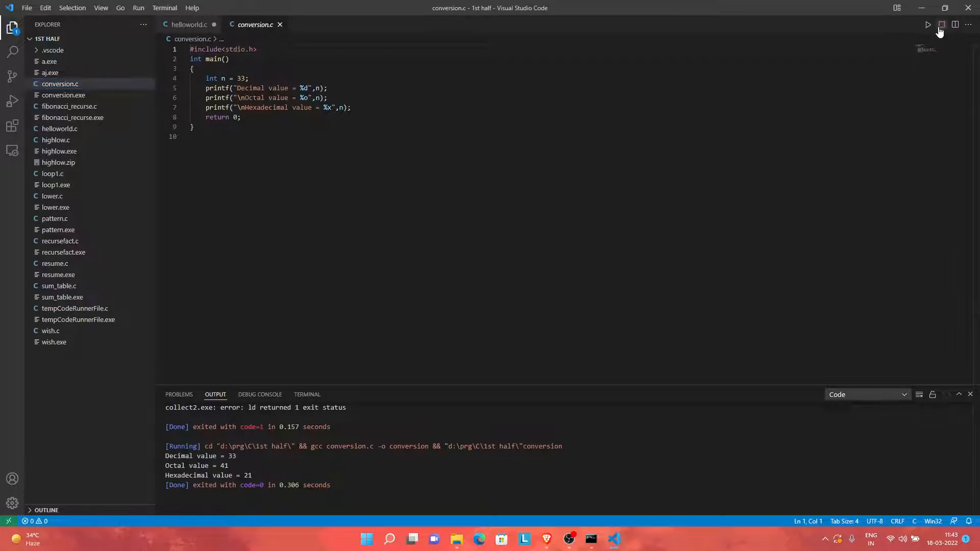
Rerun conversion.c so the Output shows decimal 33, octal 41 and hex 21
click(929, 24)
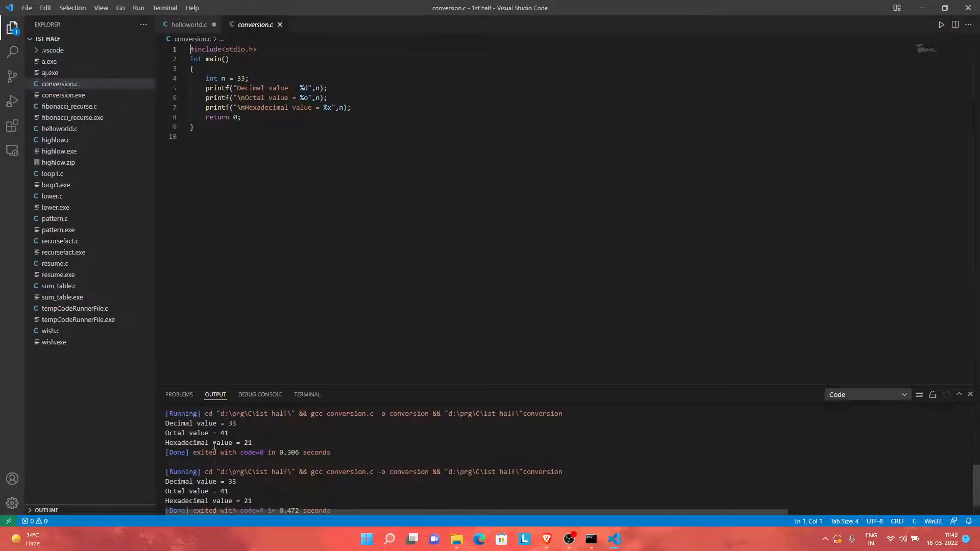
scroll(down, 3)
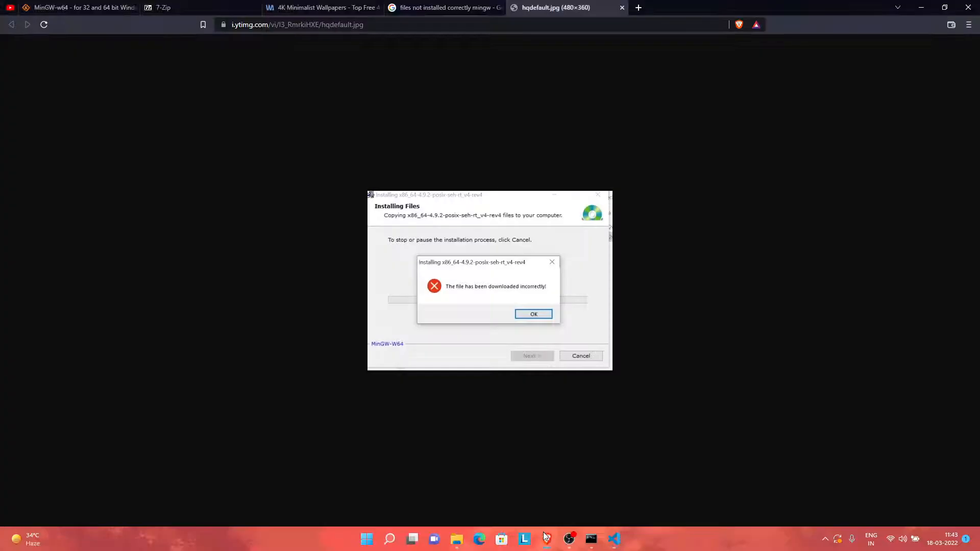
mouse_move(476, 253)
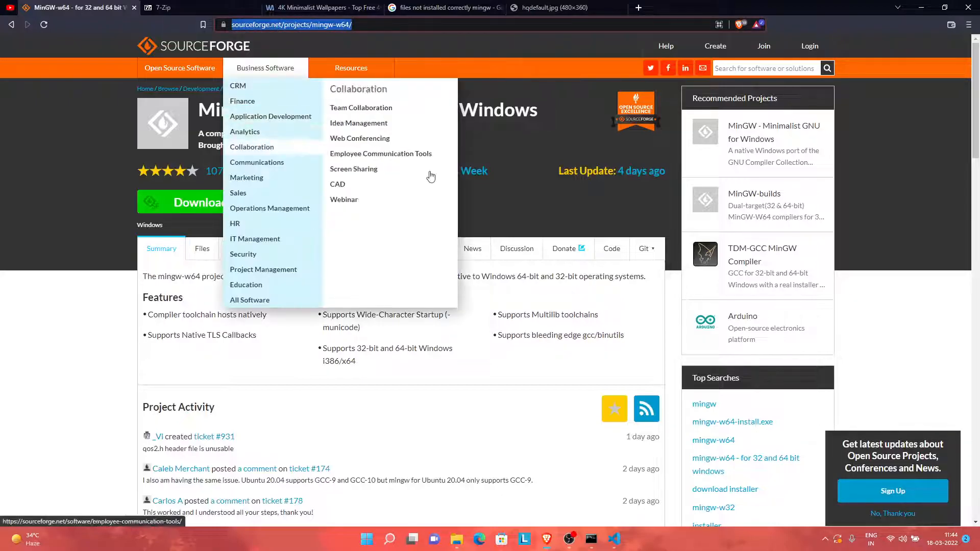
mouse_move(324, 82)
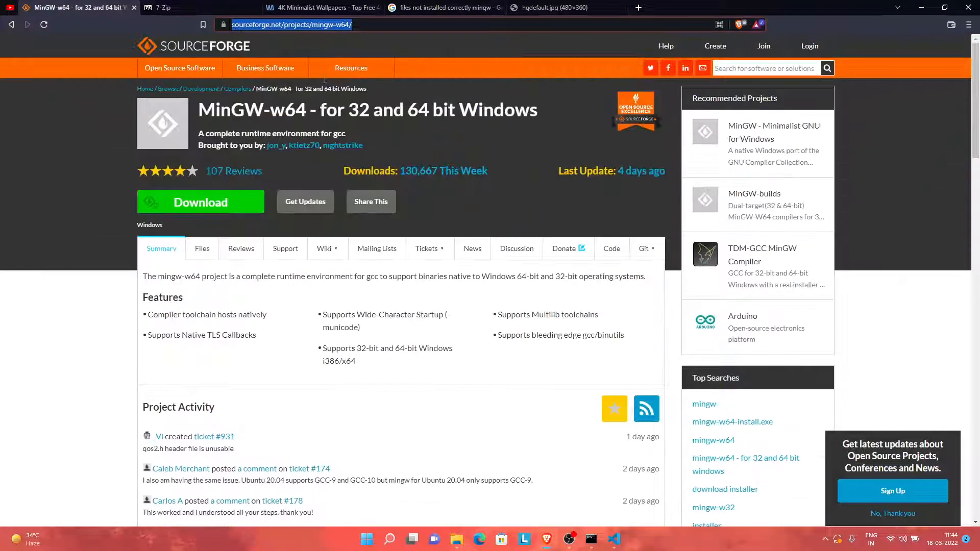
Go back from the postdownload page to the mingw-w64 Files listing with the GCC 8.1.0, 7.3.0 and 6.4.0 builds
scroll(down, 3)
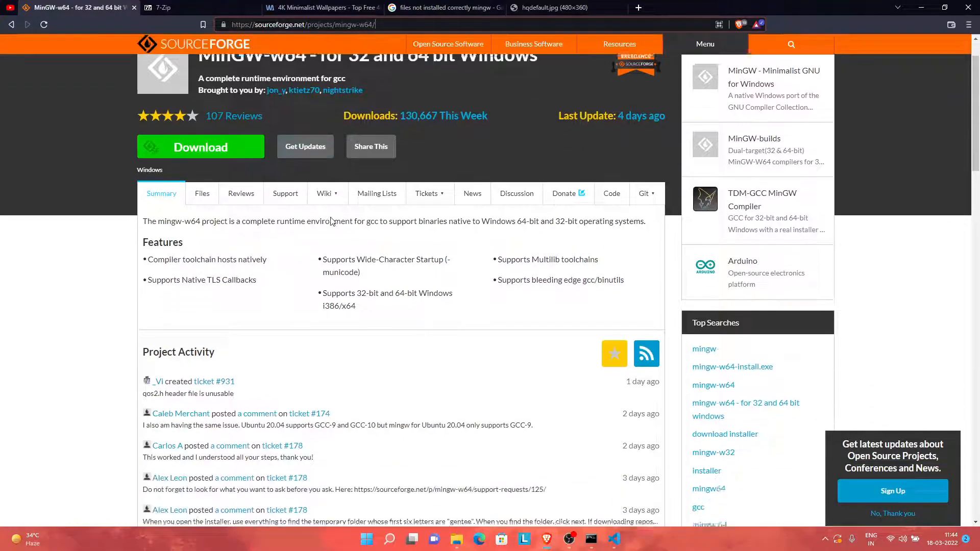
scroll(down, 3)
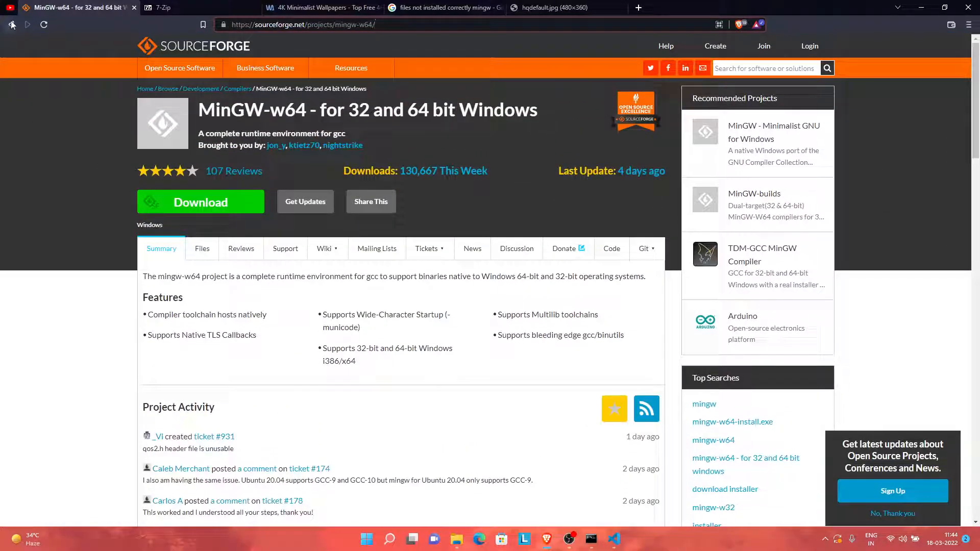
click(200, 201)
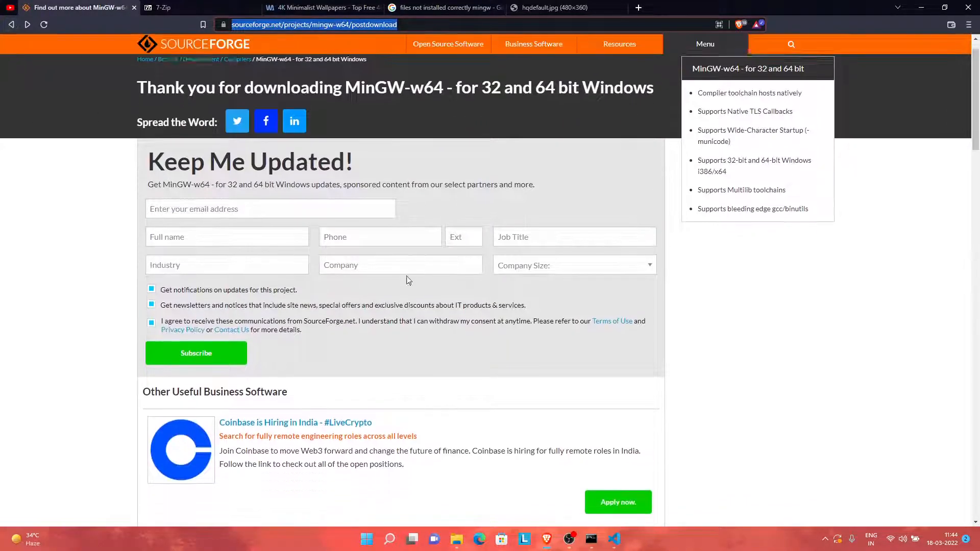
scroll(down, 3)
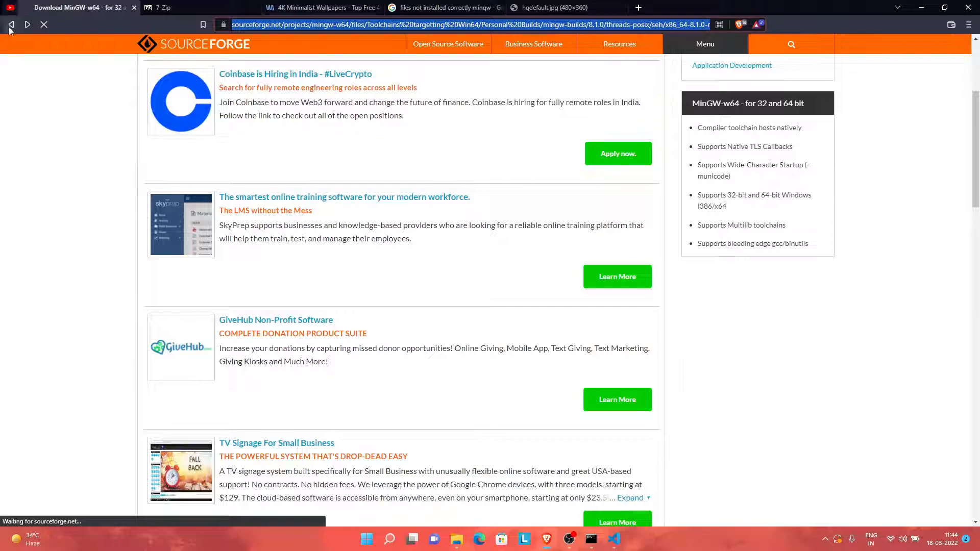
click(10, 25)
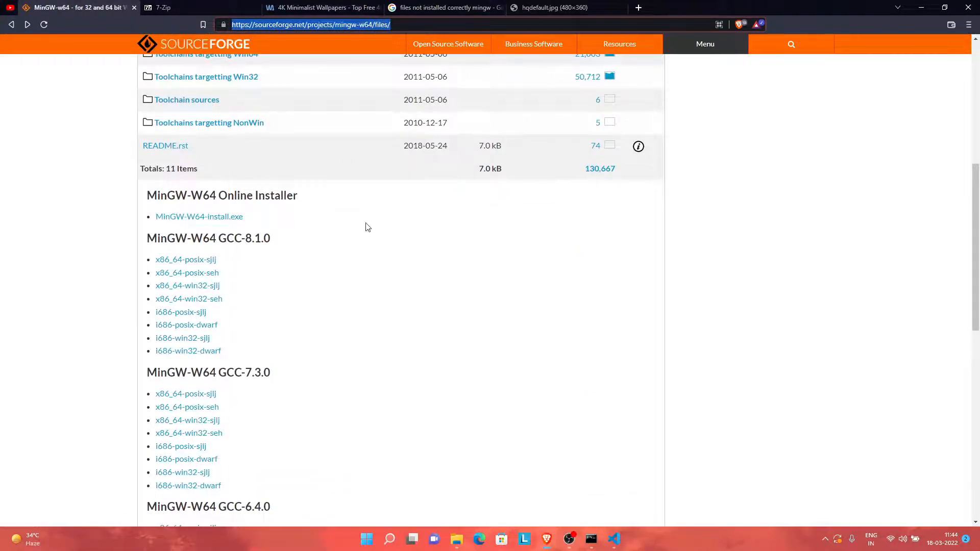
Choose the GCC-8.1.0 x86_64-posix-seh build and reach its x86_64-8.1.0-release-posix-seh-rt_v6-rev0.7z download page
scroll(down, 3)
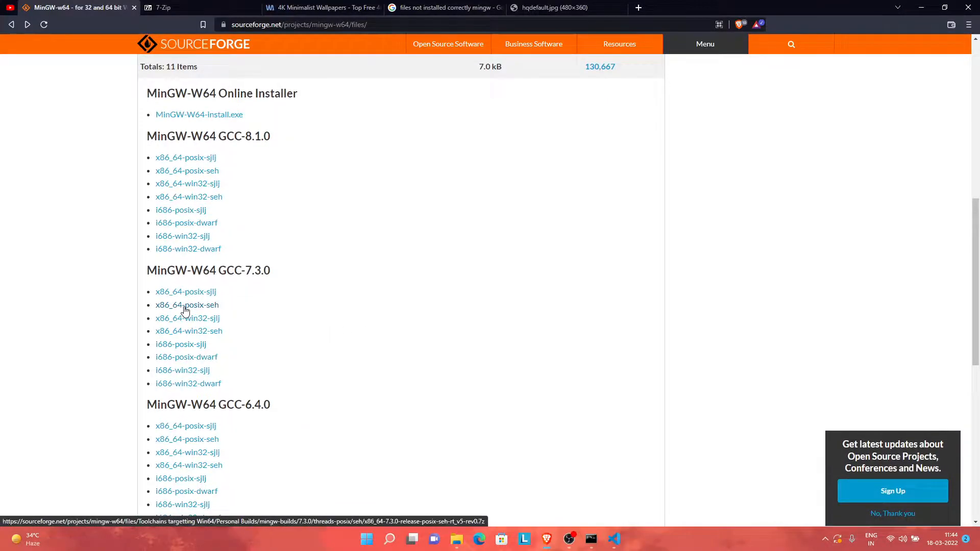
mouse_move(207, 186)
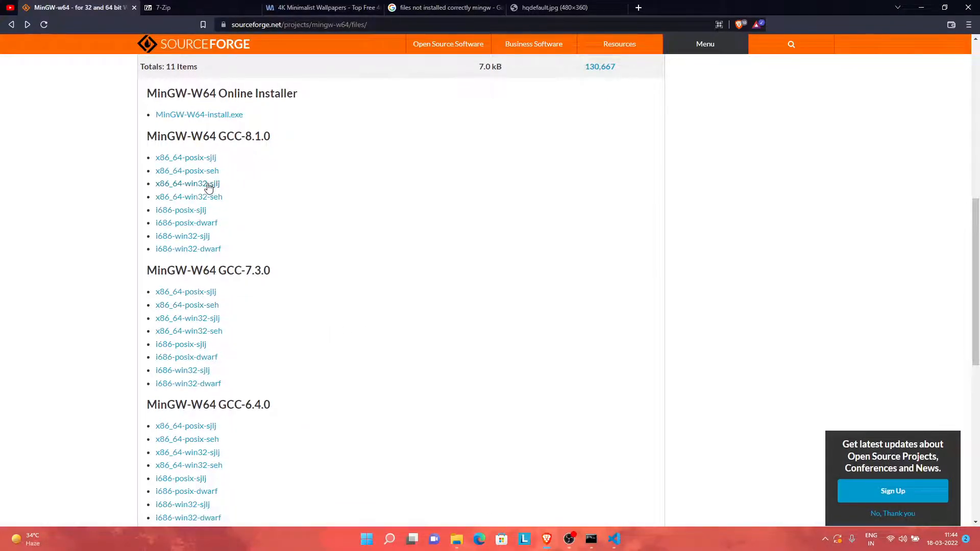
mouse_move(187, 170)
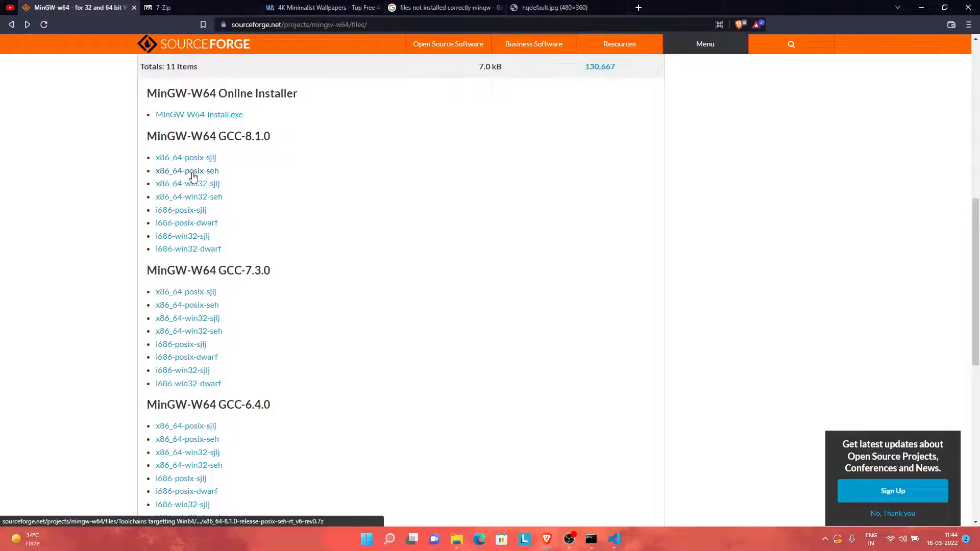
mouse_move(203, 166)
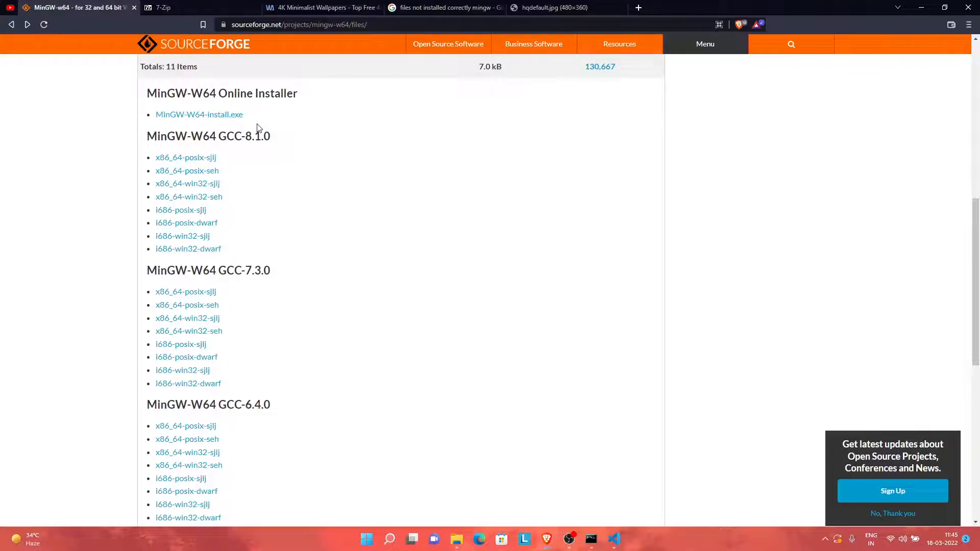
mouse_move(187, 183)
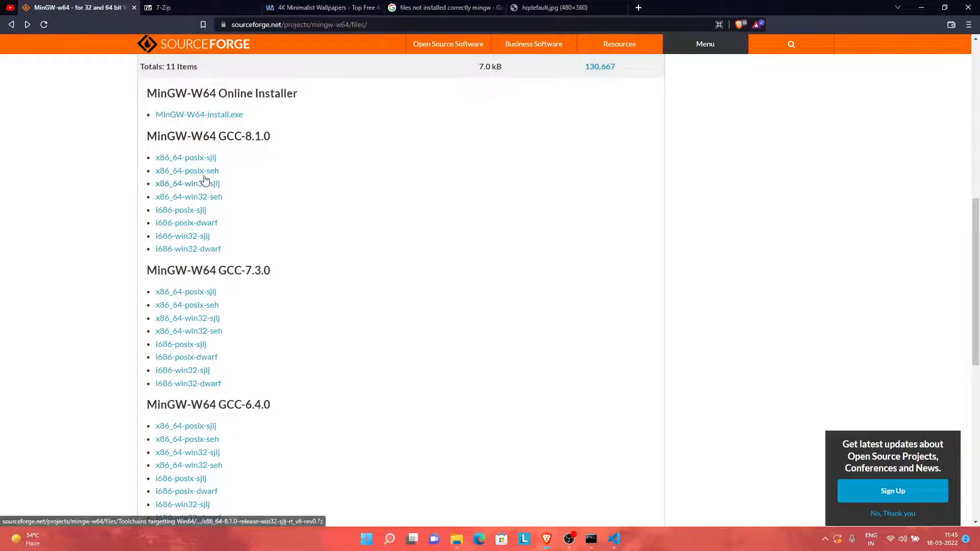
click(186, 170)
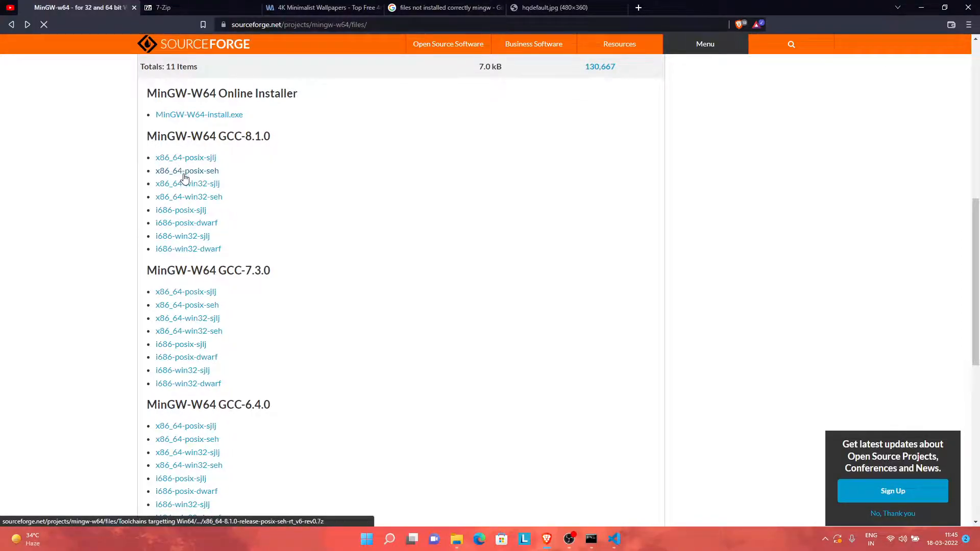
click(187, 170)
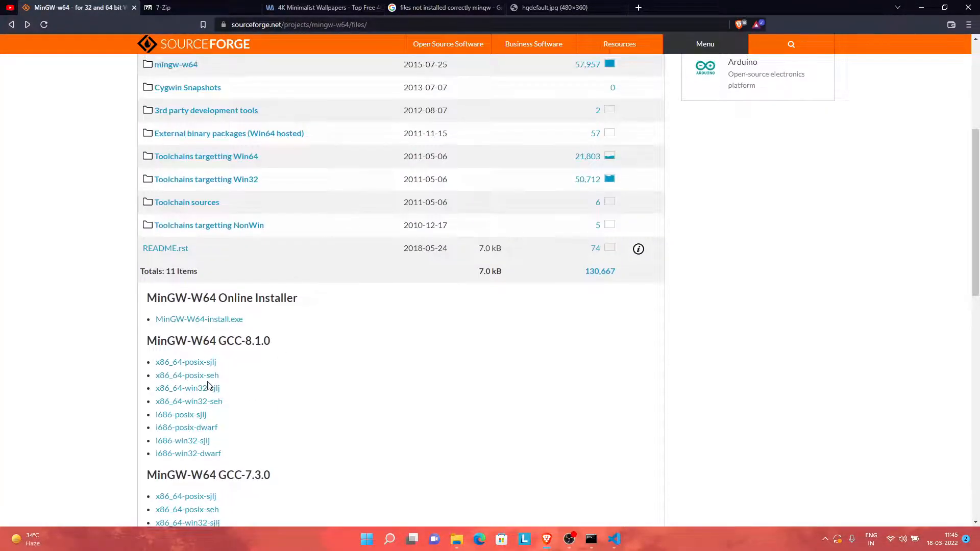
click(186, 375)
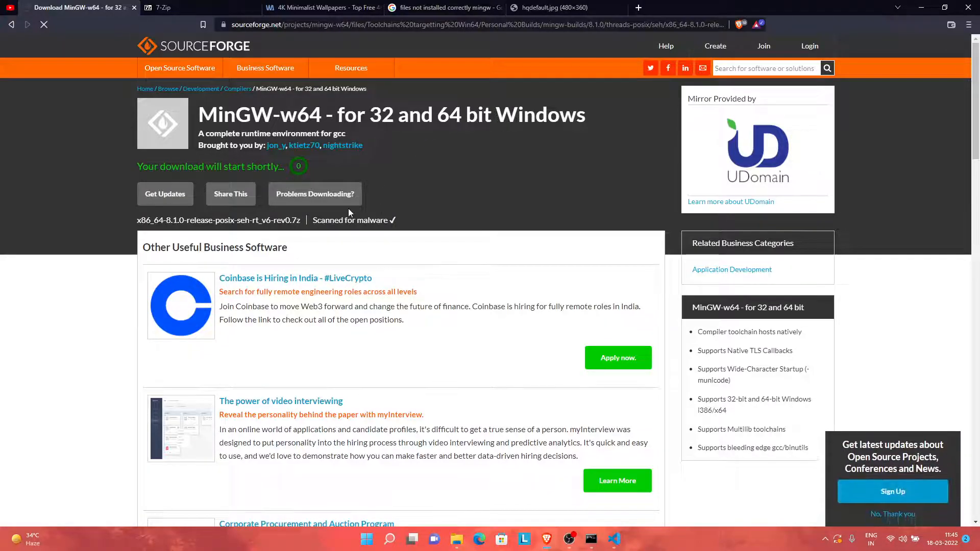
Use Problems Downloading? to retry the archive via the direct mirror link and check the browser downloads
click(316, 194)
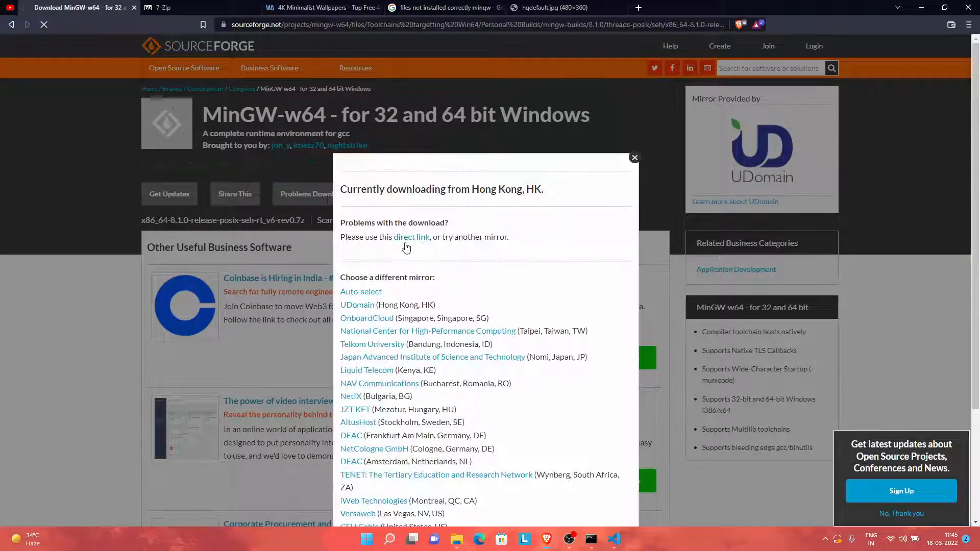
mouse_move(412, 237)
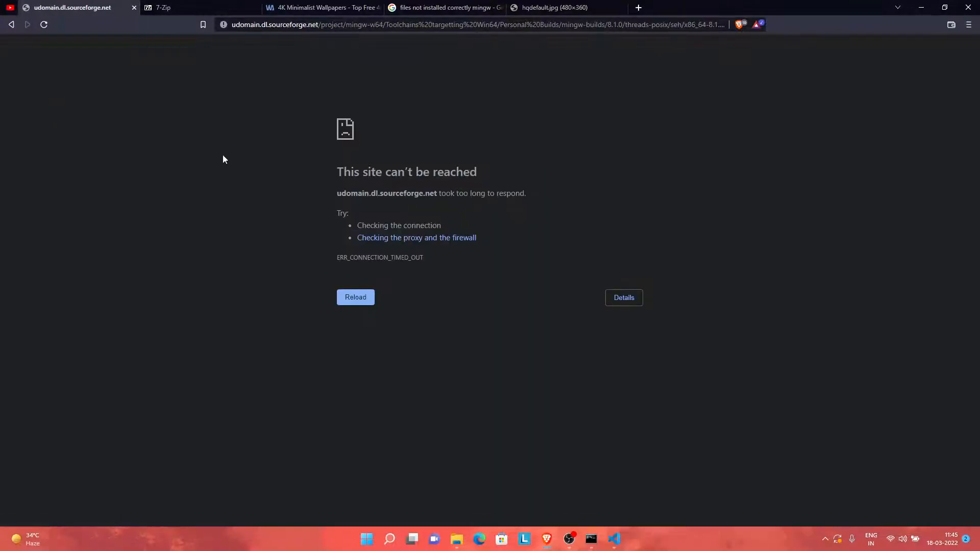
click(355, 297)
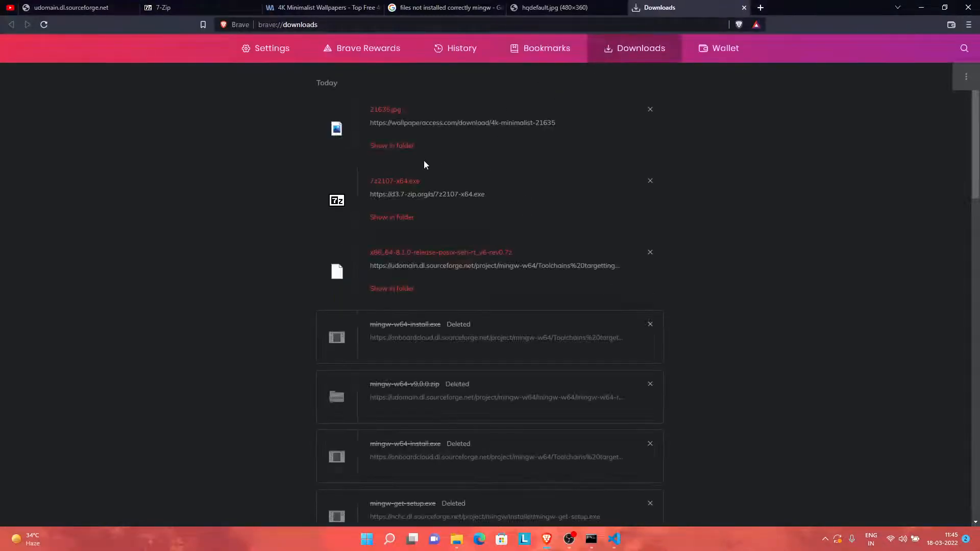
mouse_move(489, 268)
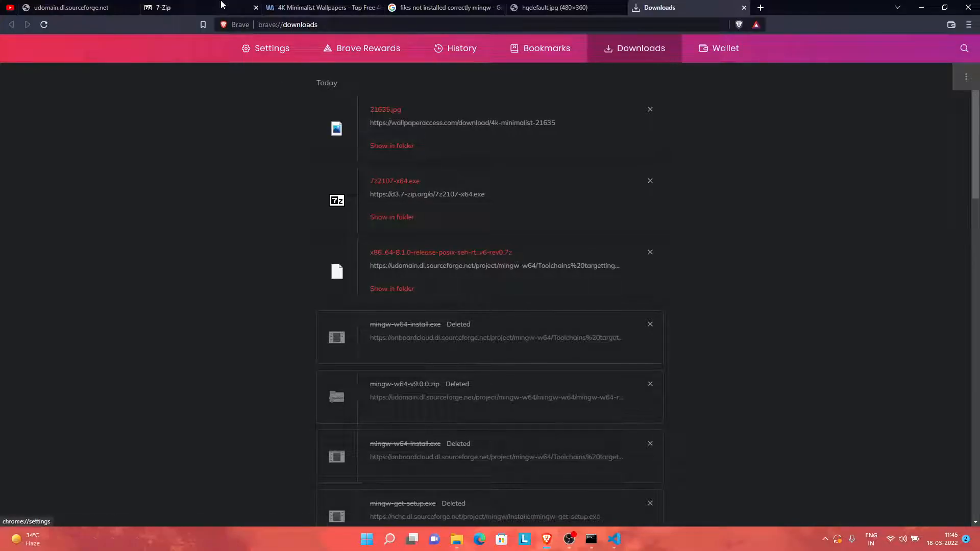
Switch from the downloads list to the 7-Zip website tab
click(182, 8)
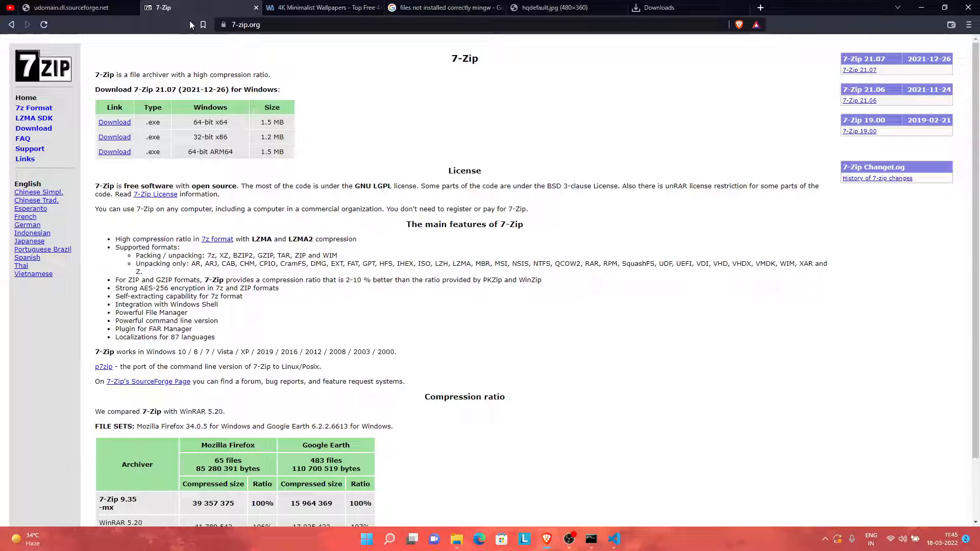
mouse_move(313, 96)
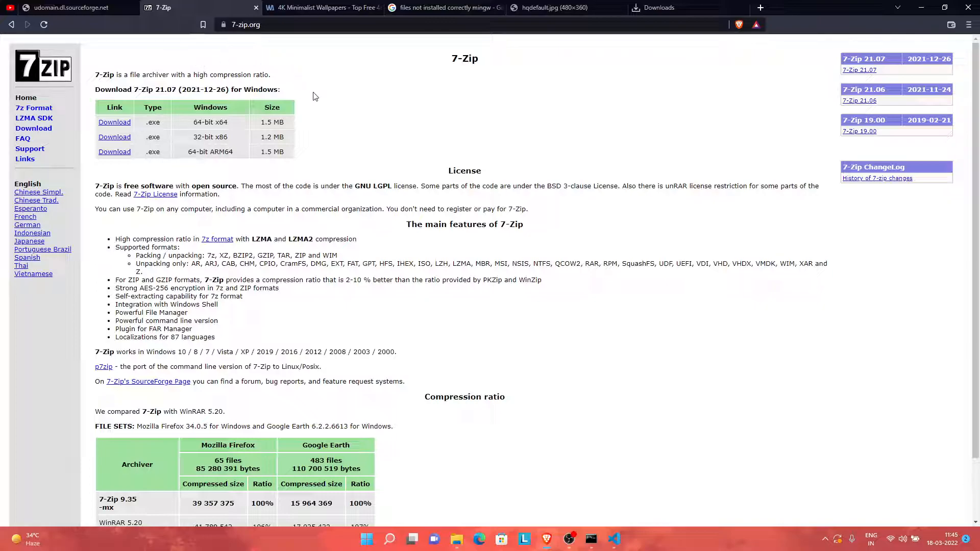
mouse_move(313, 98)
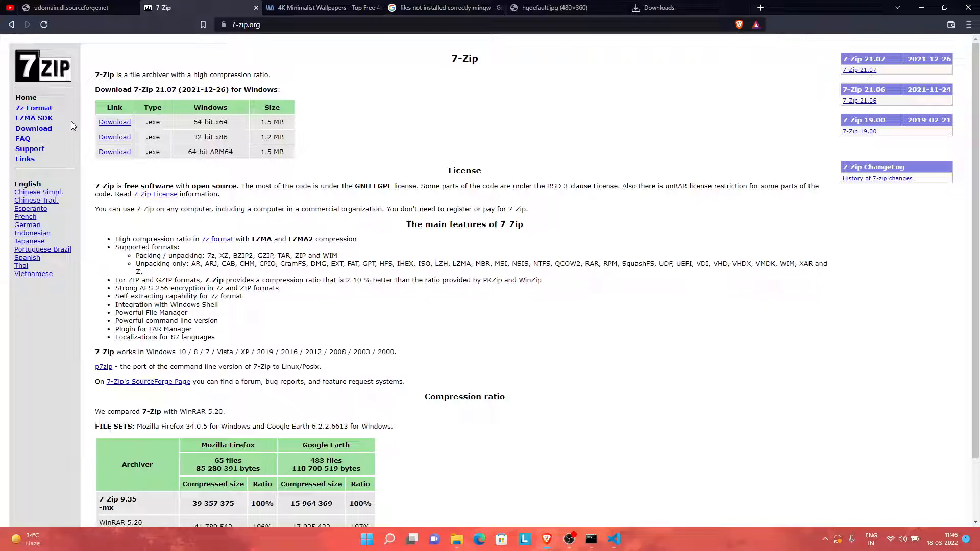
mouse_move(67, 132)
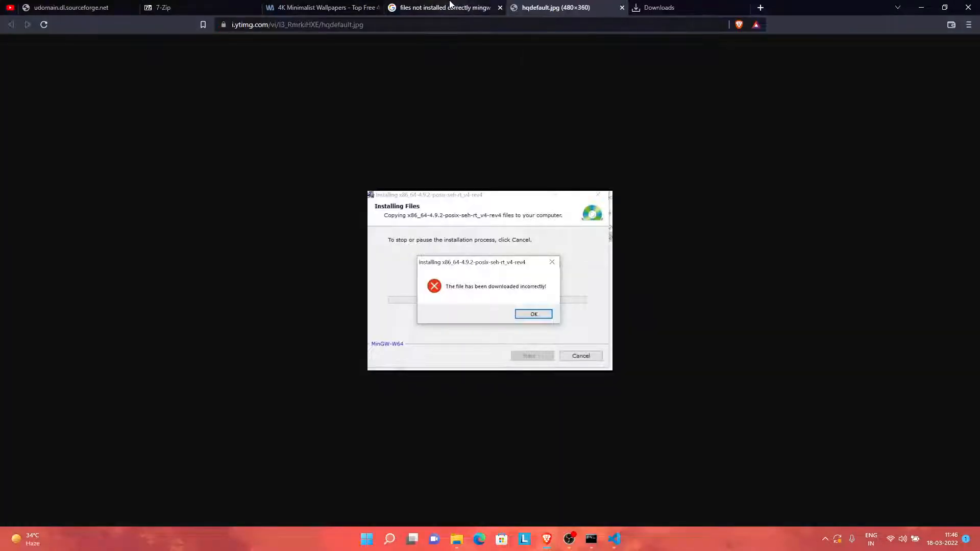
Show Brave's downloads list with the 7-Zip installer and the MinGW x86_64-8.1.0 archive
click(659, 7)
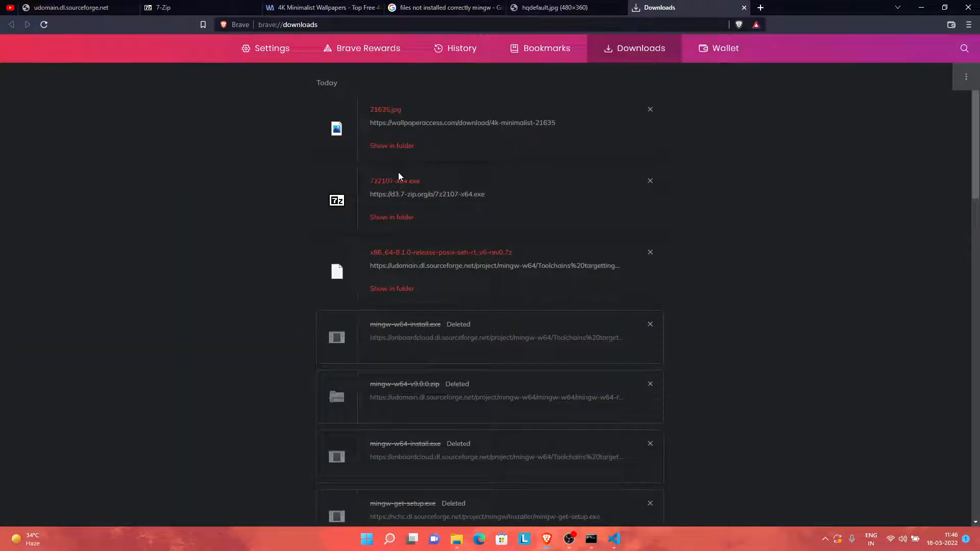
mouse_move(394, 181)
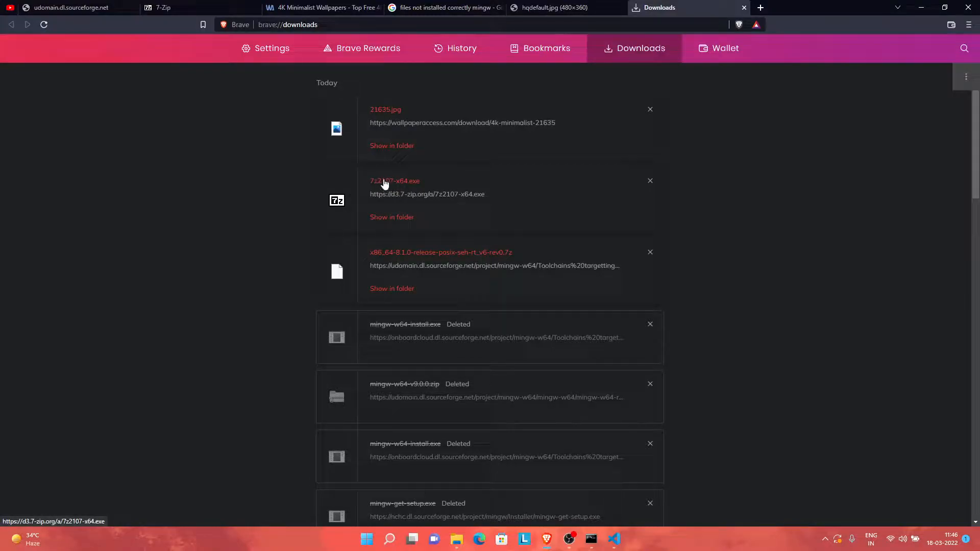
mouse_move(417, 469)
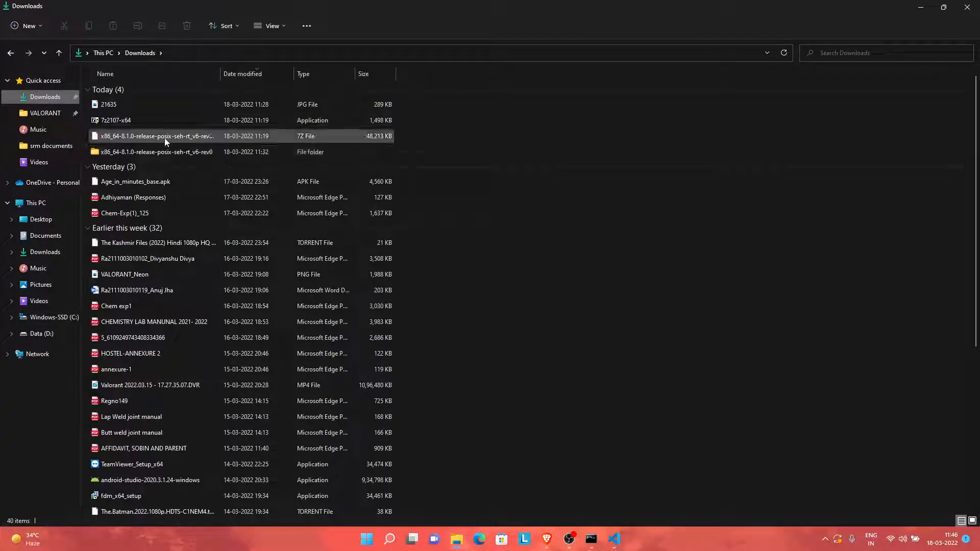
In Downloads, inspect the .7z archive's options and select the previously extracted MinGW-w64 folder
right_click(156, 136)
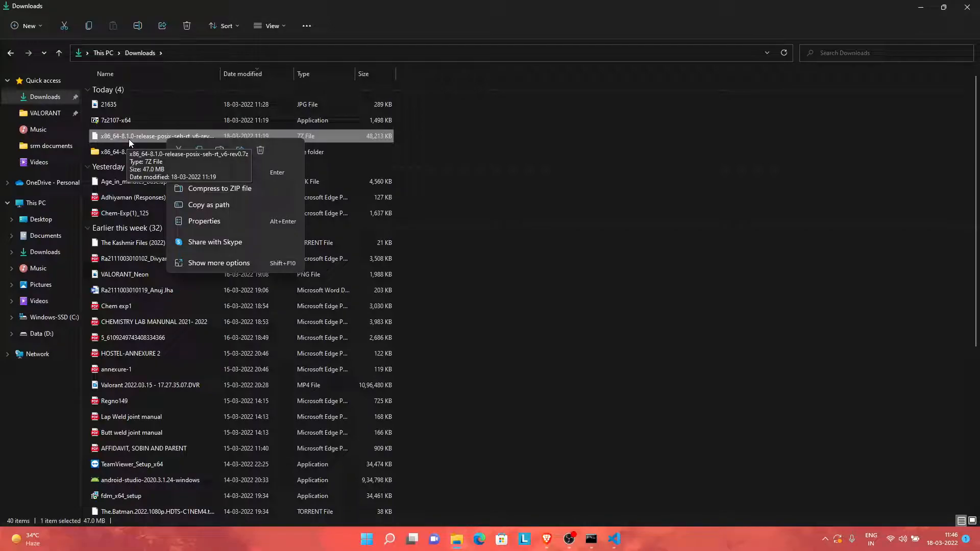
click(421, 199)
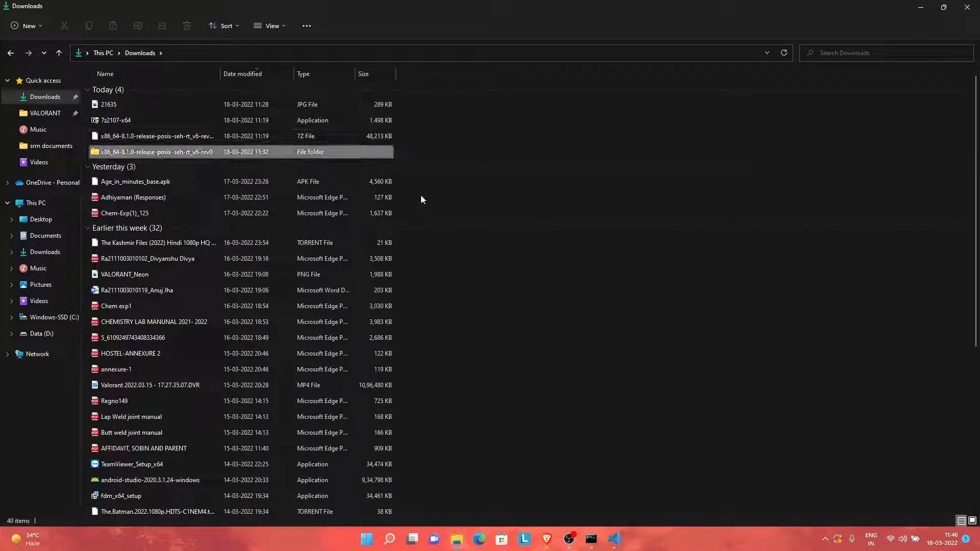
click(156, 152)
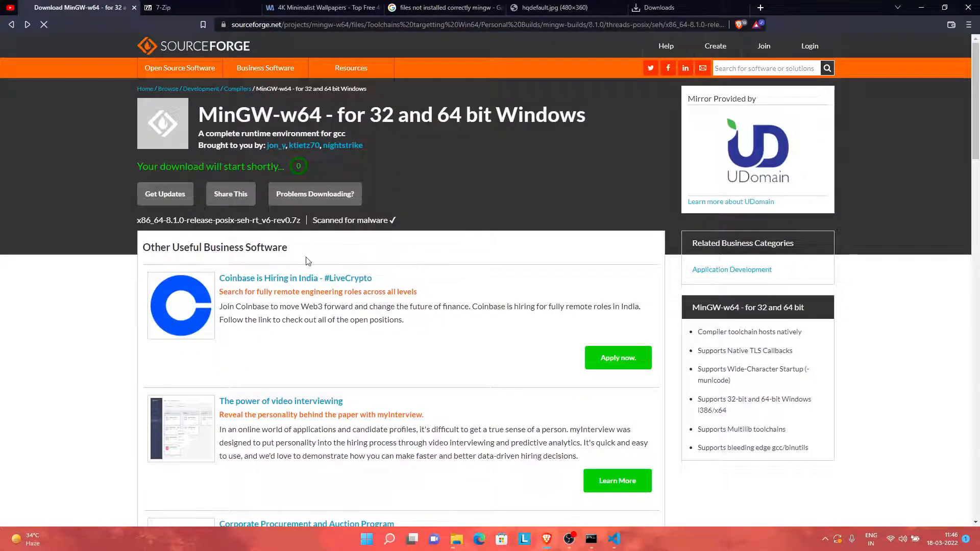
Scroll the SourceForge download page for the x86_64-8.1.0 posix-seh archive
scroll(down, 3)
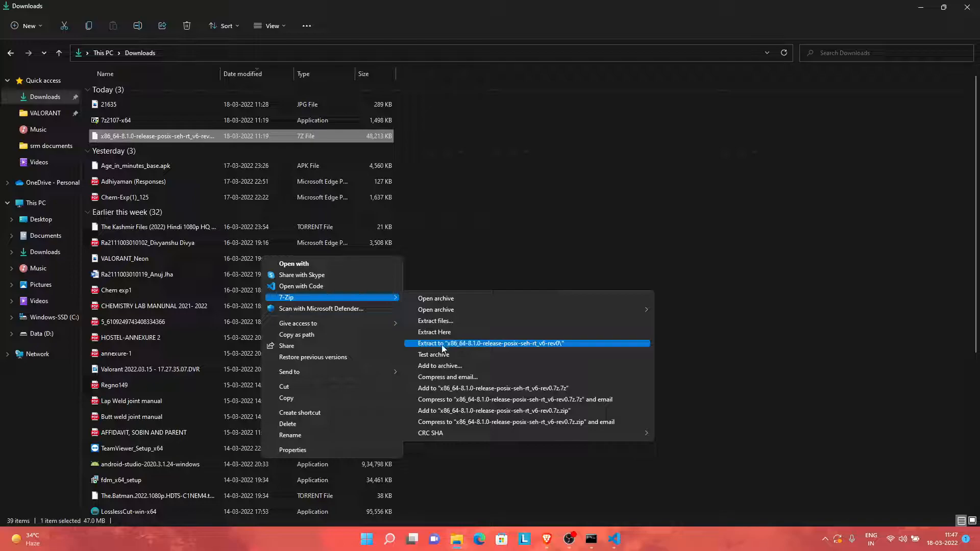
Extract the archive into its own x86_64-8.1.0-release-posix-seh-rt_v6-rev0 folder, then browse C:\Program Files containing mingw-w64
click(490, 343)
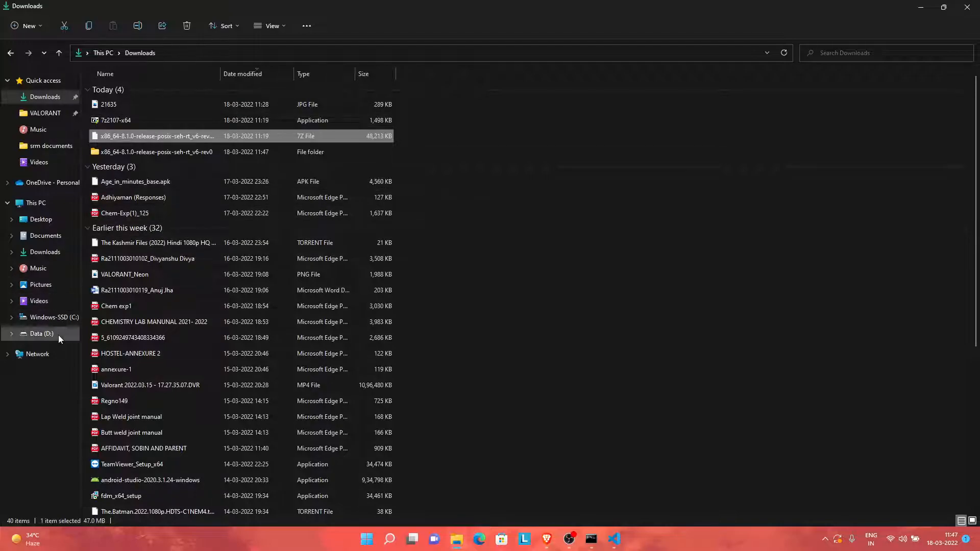
click(53, 316)
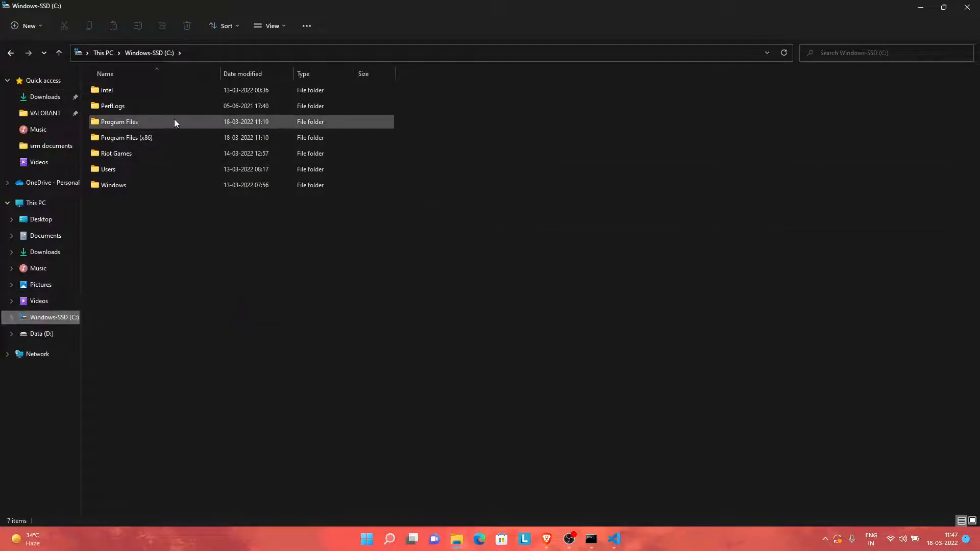
double_click(118, 121)
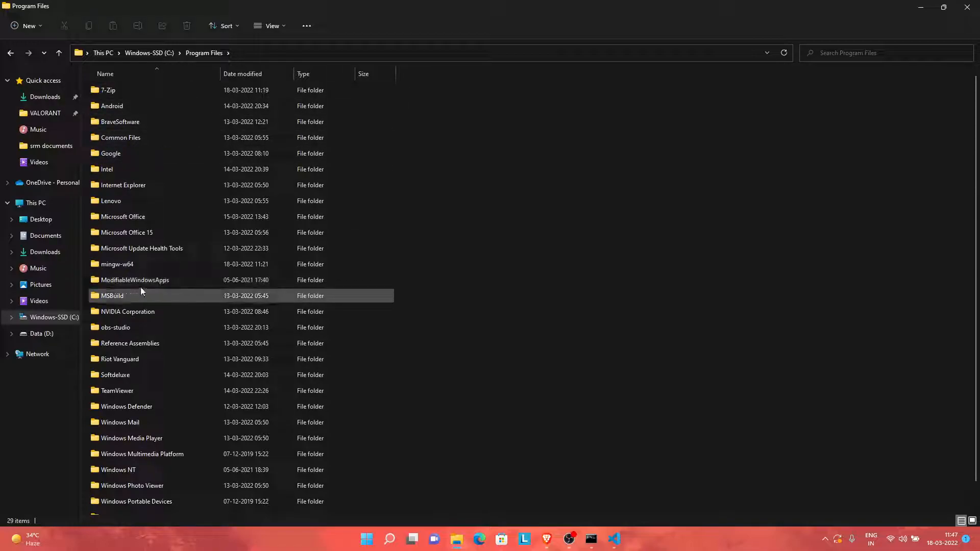
click(116, 263)
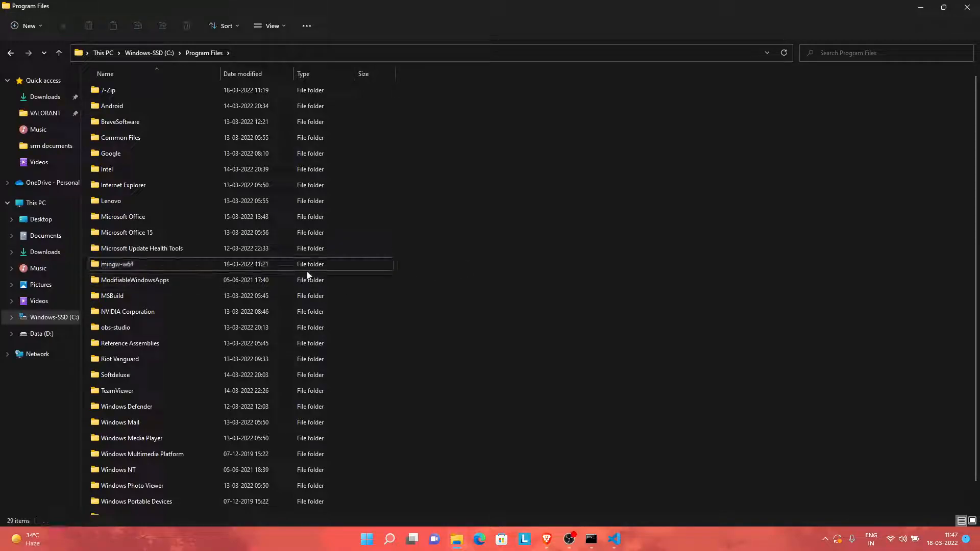
double_click(115, 263)
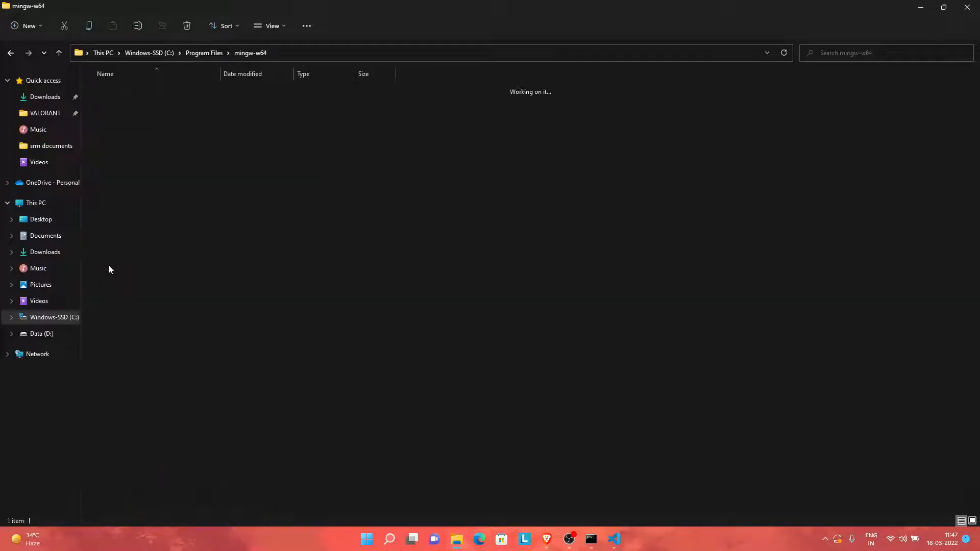
click(10, 52)
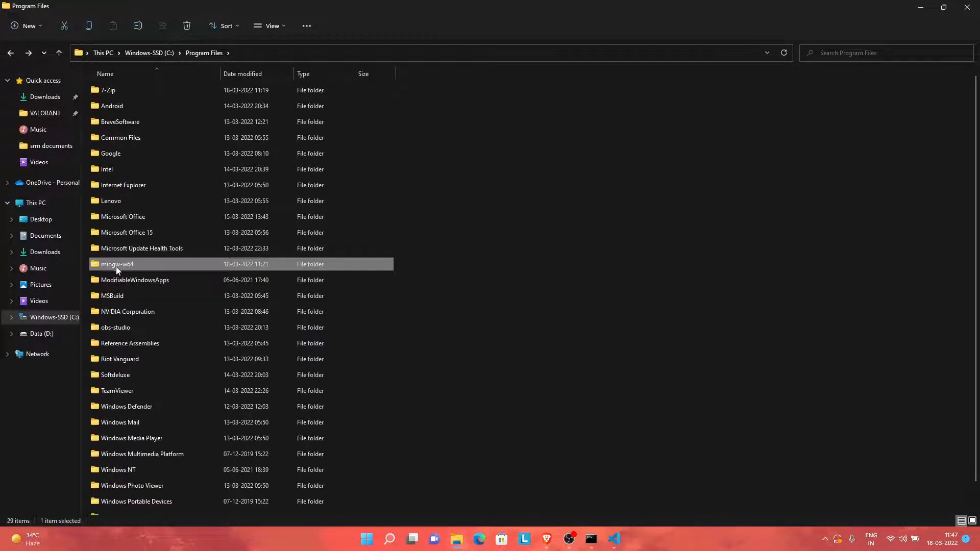
mouse_move(125, 267)
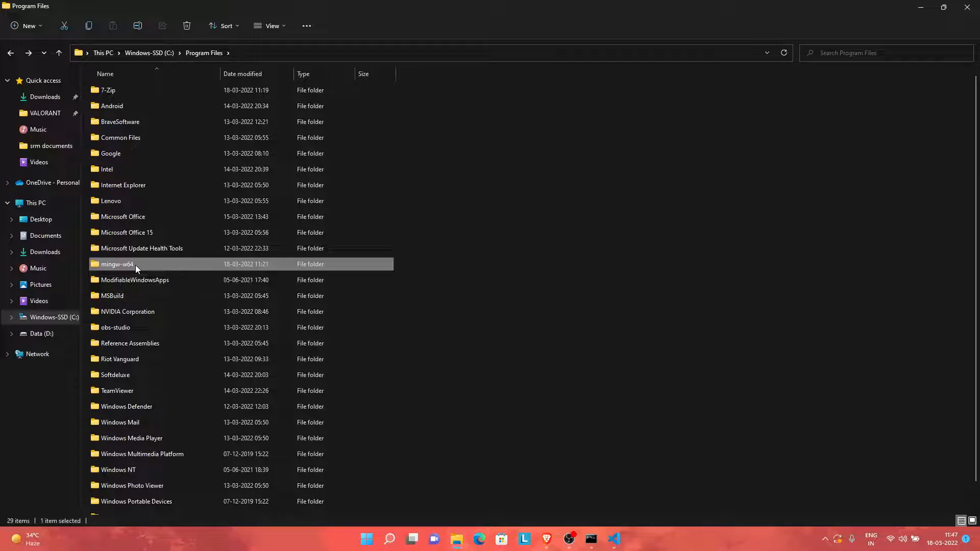
Navigate from Downloads into C:\Program Files\mingw-w64 and enter the extracted x86_64-8.1.0 toolchain folder
click(43, 95)
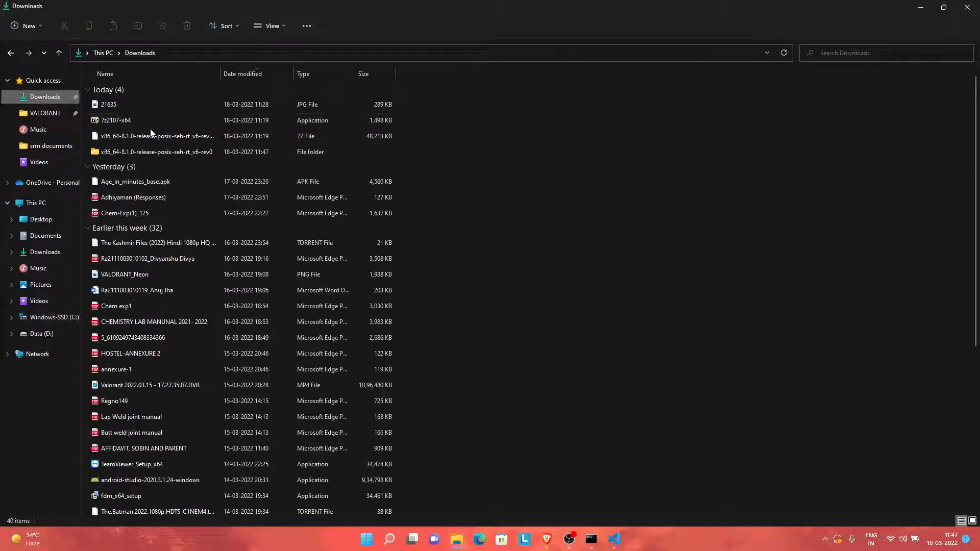
click(155, 152)
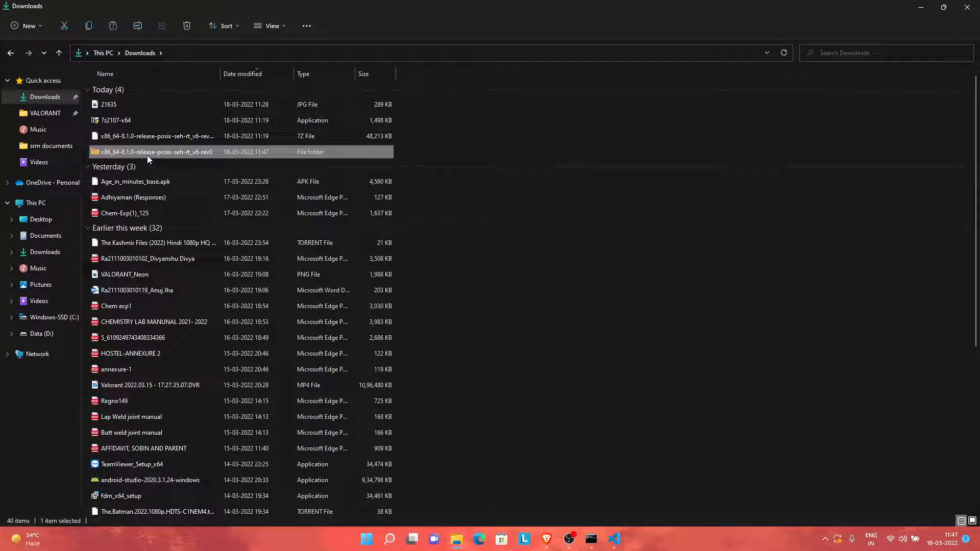
click(54, 316)
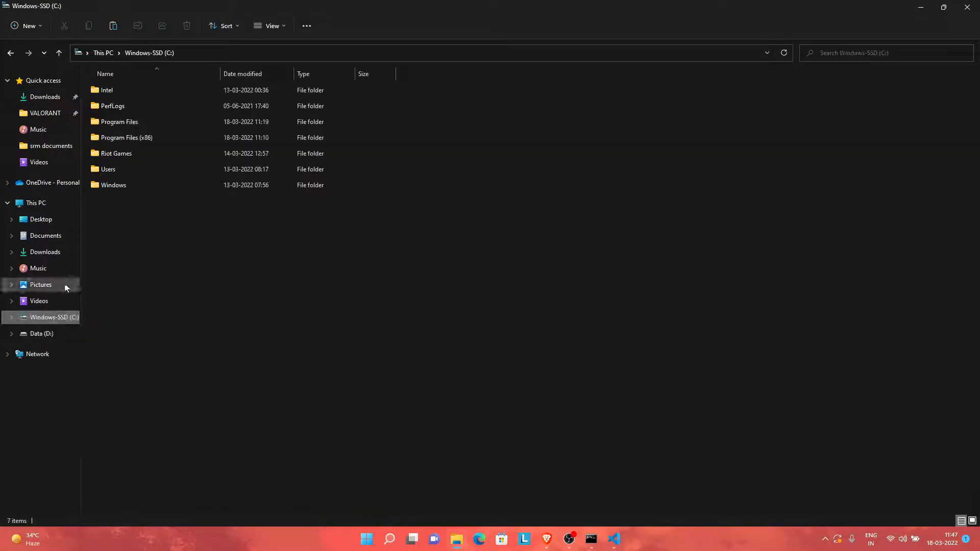
double_click(118, 122)
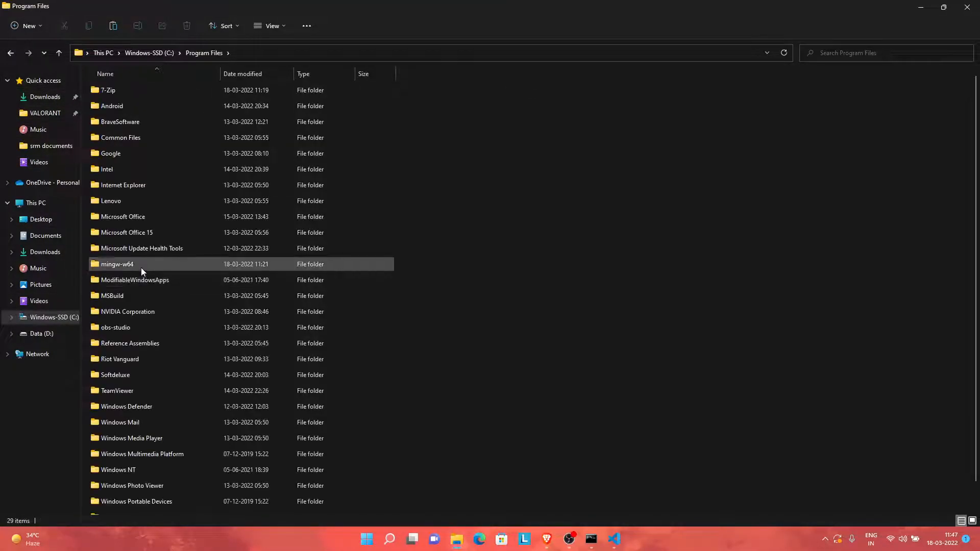
double_click(116, 263)
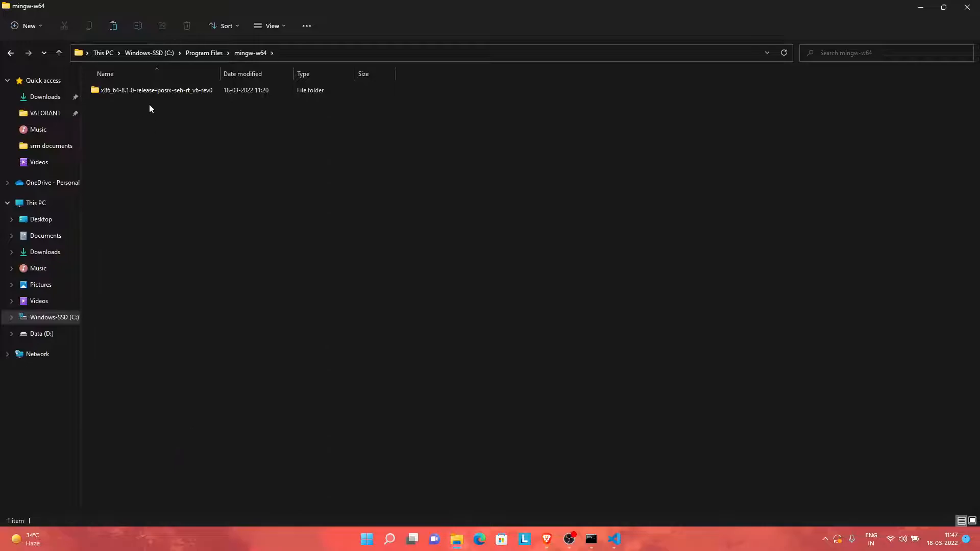
click(155, 89)
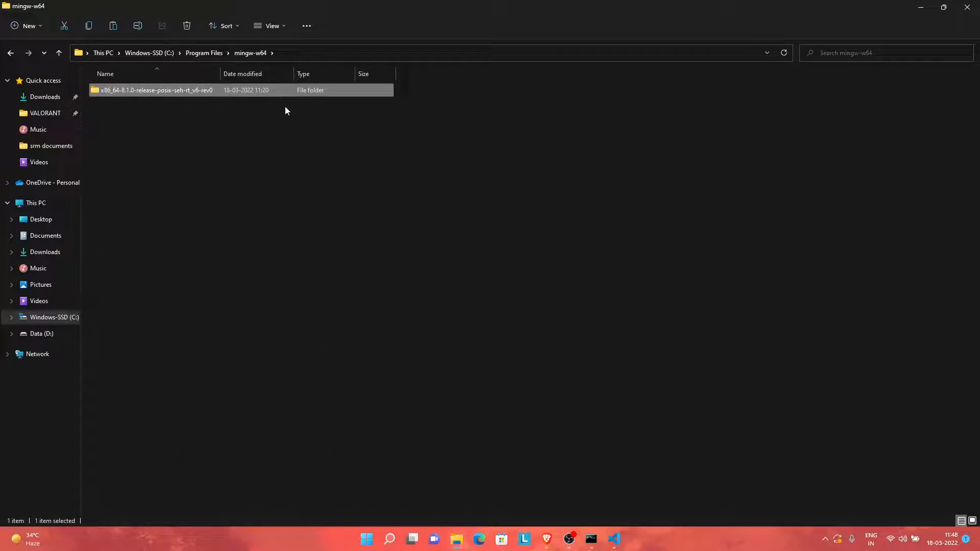
mouse_move(273, 100)
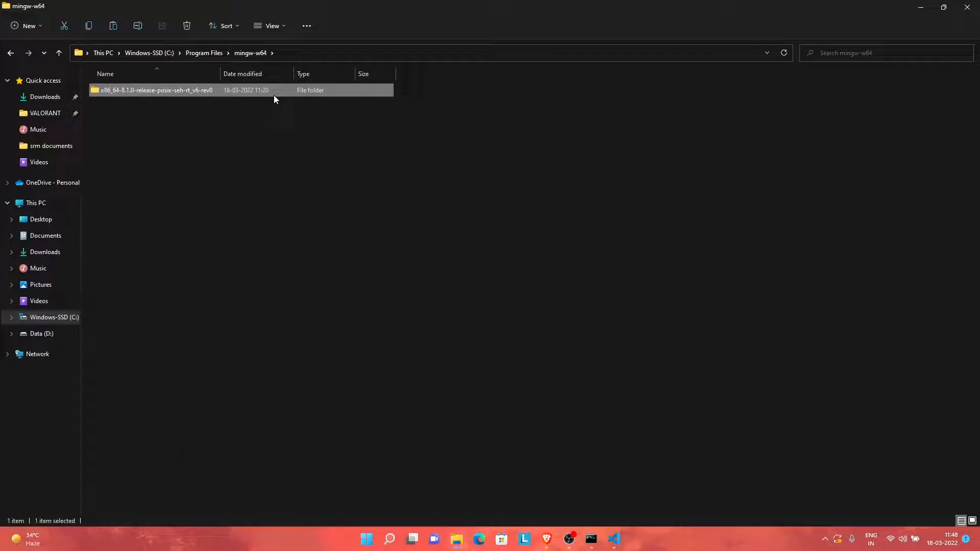
double_click(156, 90)
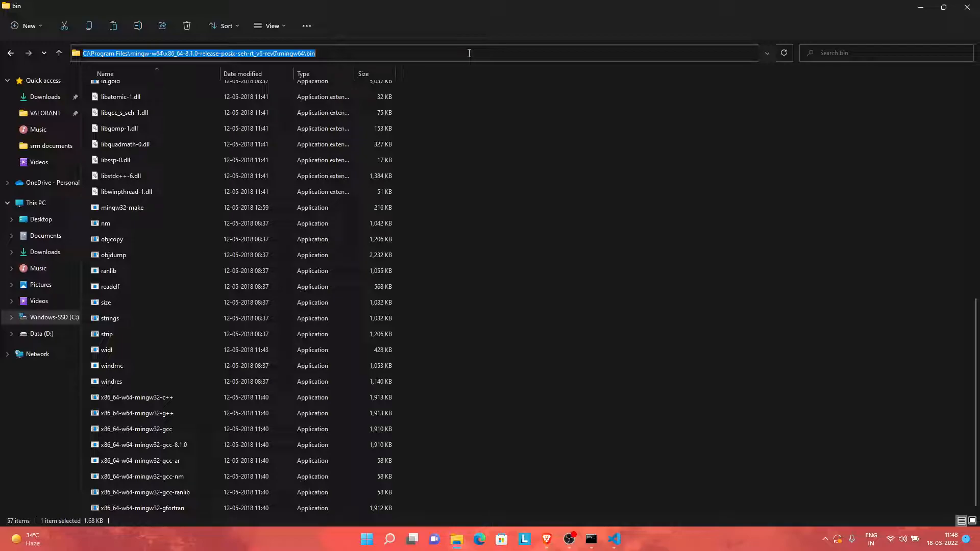
mouse_move(476, 65)
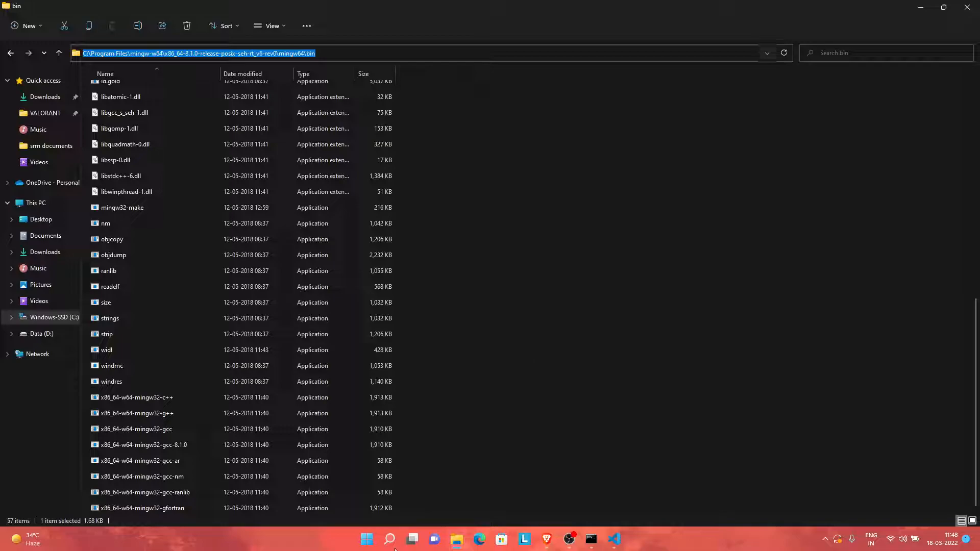
Search 'en' from Start and reach the Environment Variables window listing user and system variables
click(389, 538)
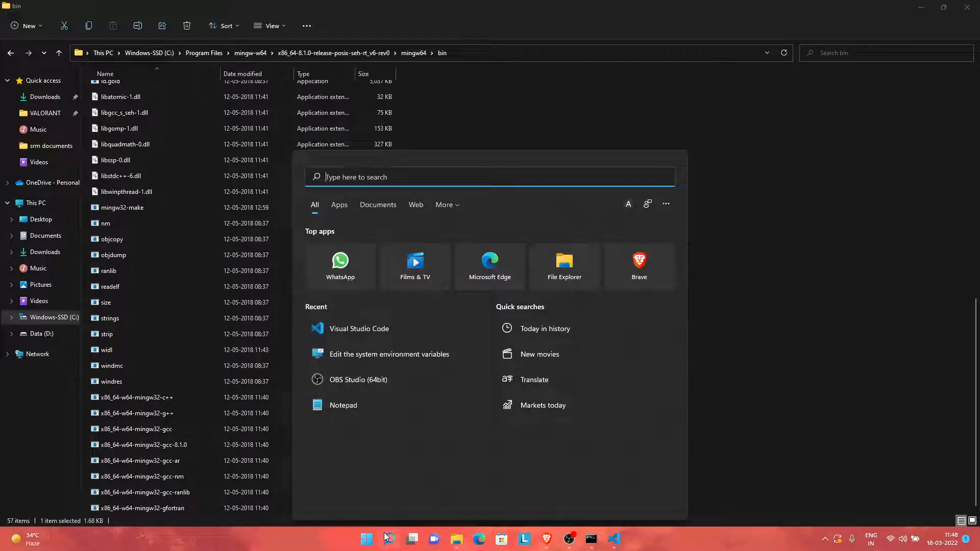
text(en)
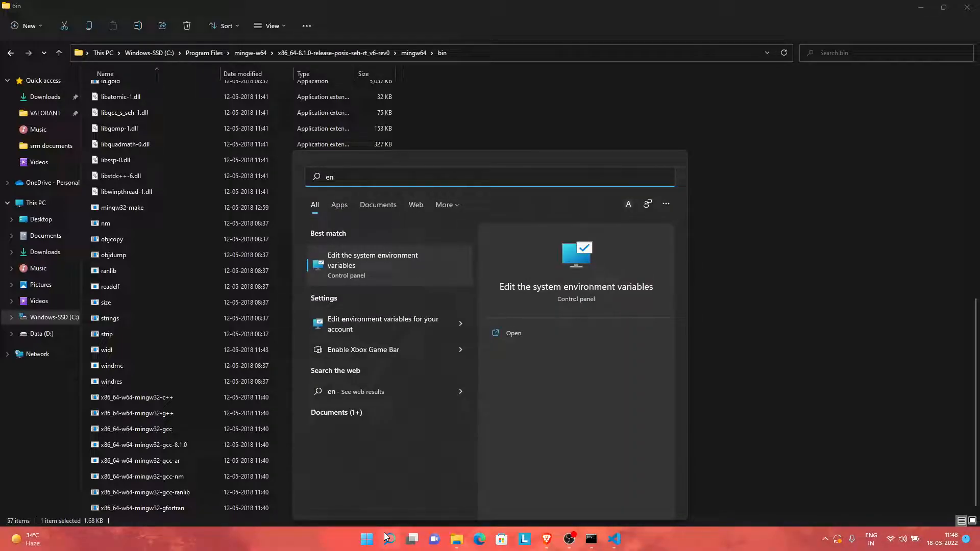
click(371, 261)
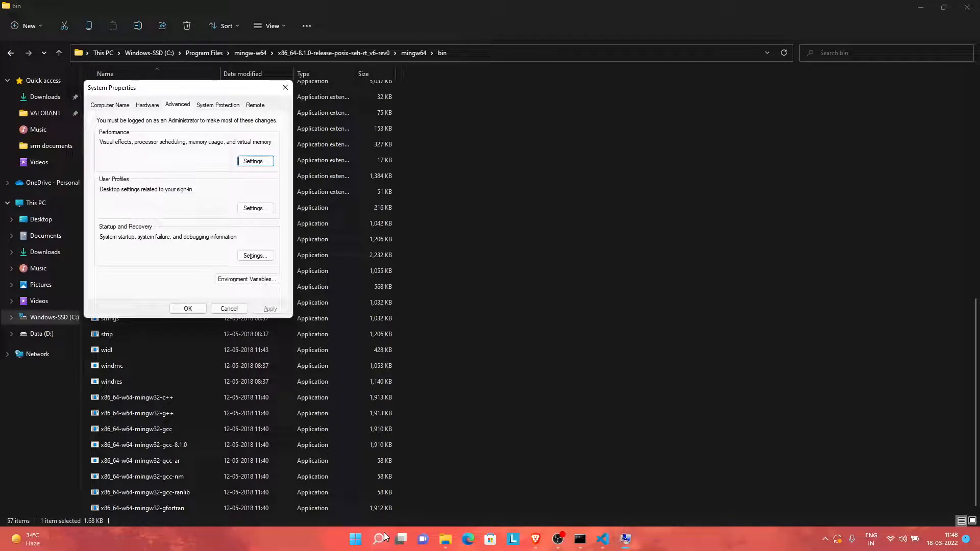
click(246, 279)
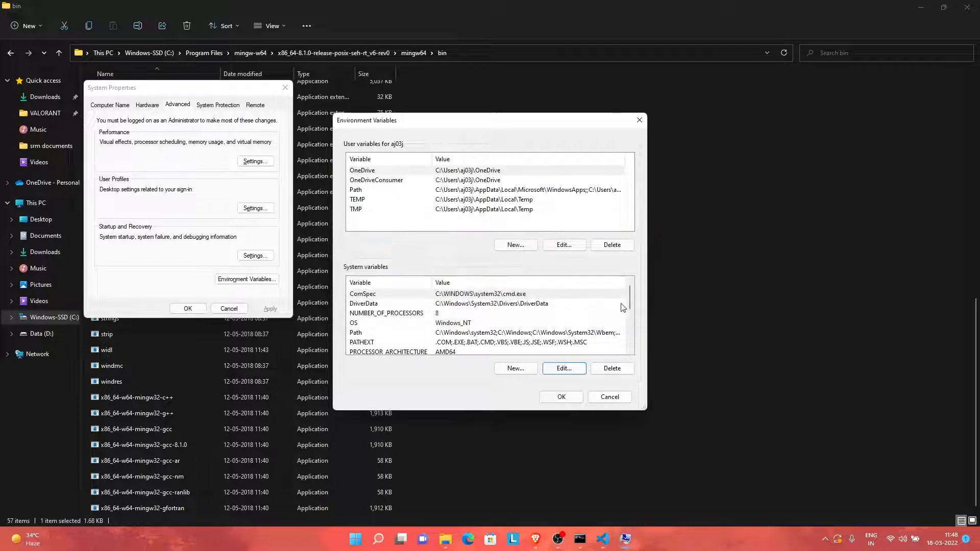
Back out of the ComSpec editor and edit the system Path variable instead
click(563, 368)
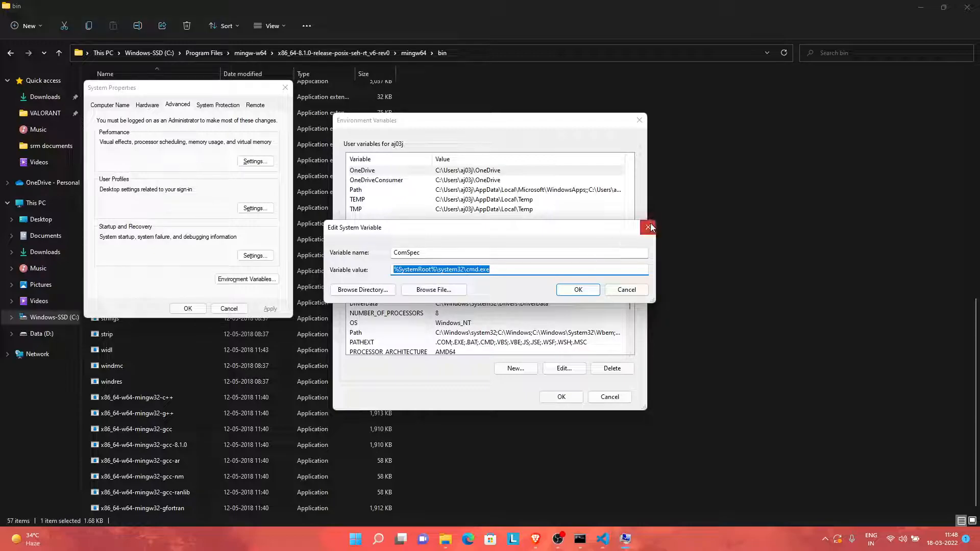
click(650, 226)
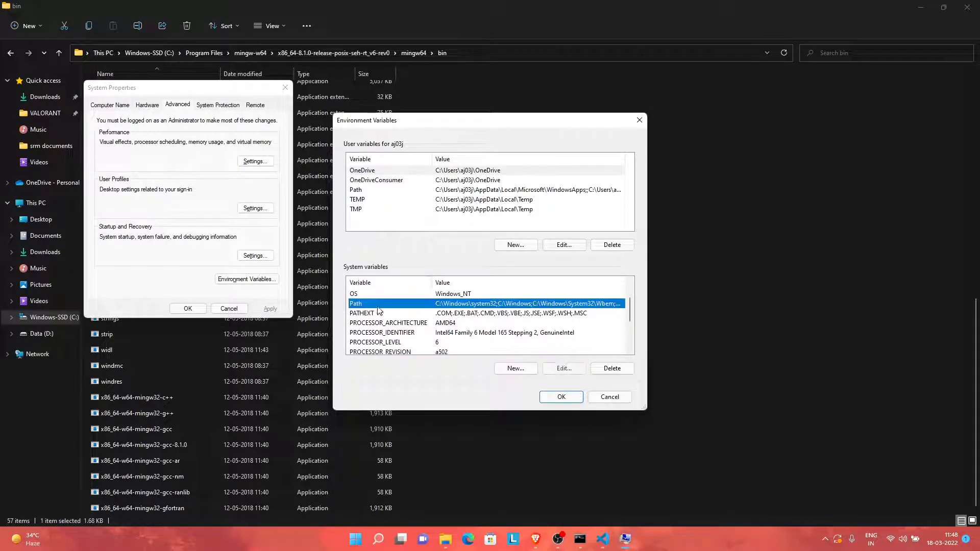
click(564, 369)
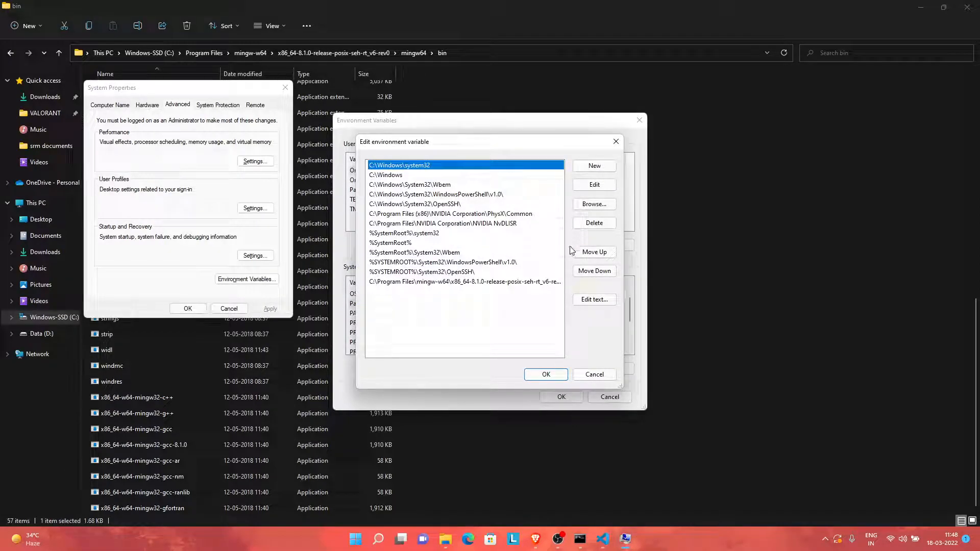
Replace the old MinGW Path entry with the mingw64\bin folder path and confirm
click(465, 281)
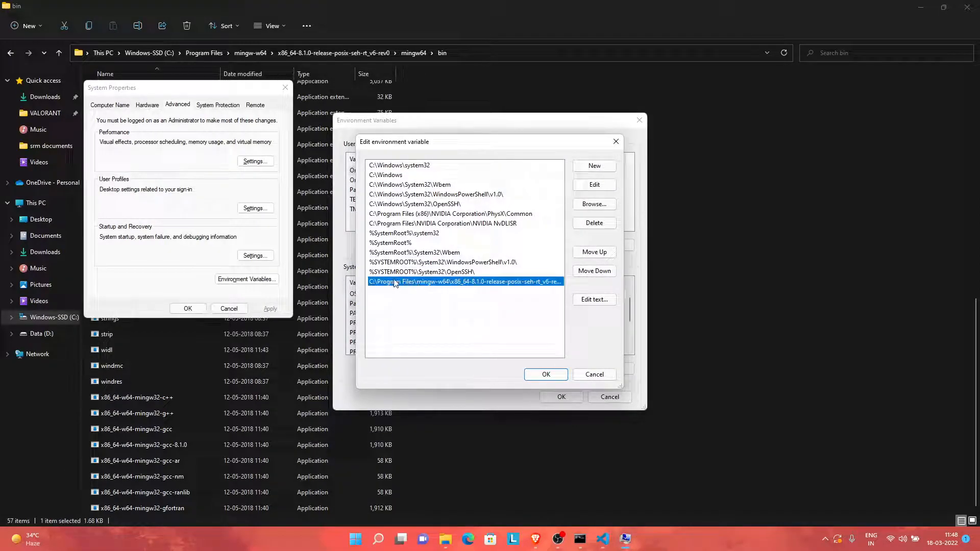
click(593, 222)
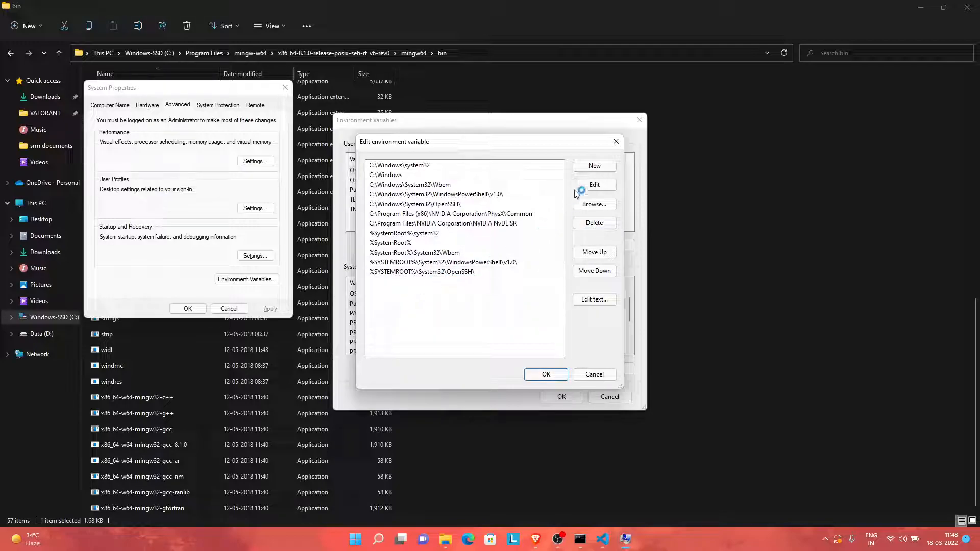
click(592, 165)
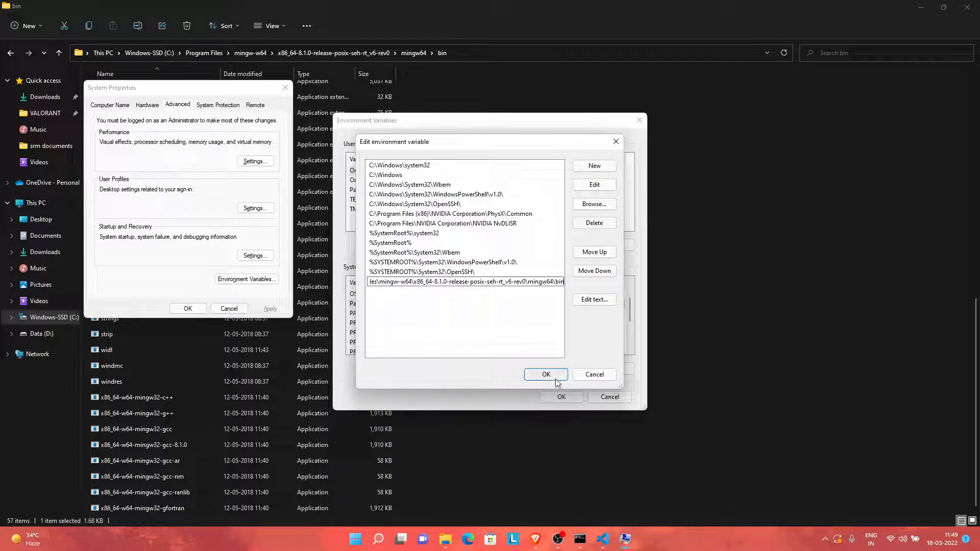
click(543, 374)
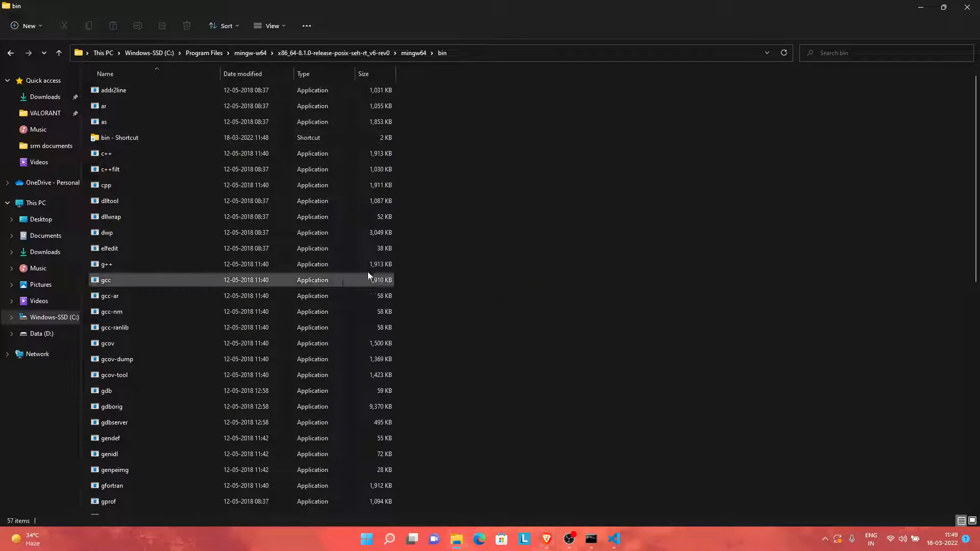
Cancel the duplicate MinGW archive download in Brave and start a Command Prompt
click(118, 138)
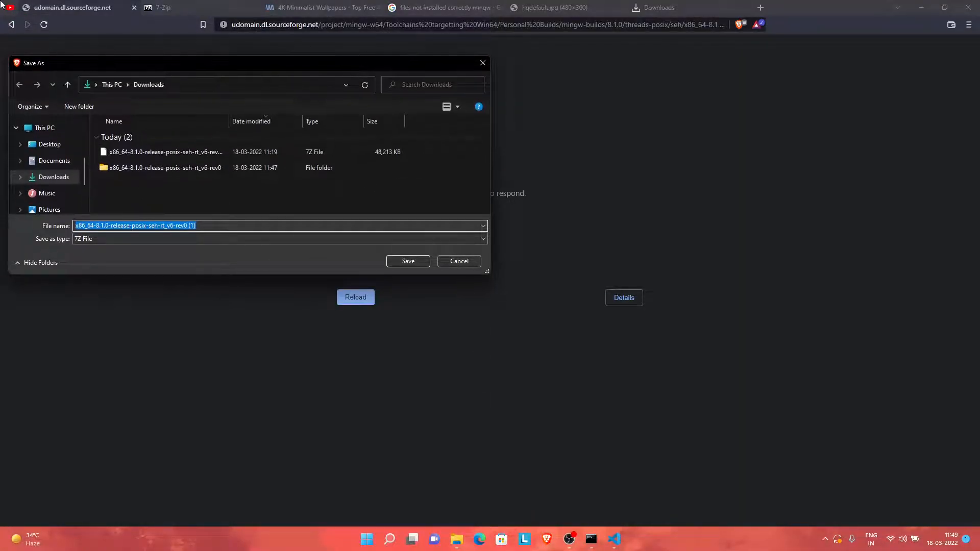
click(459, 261)
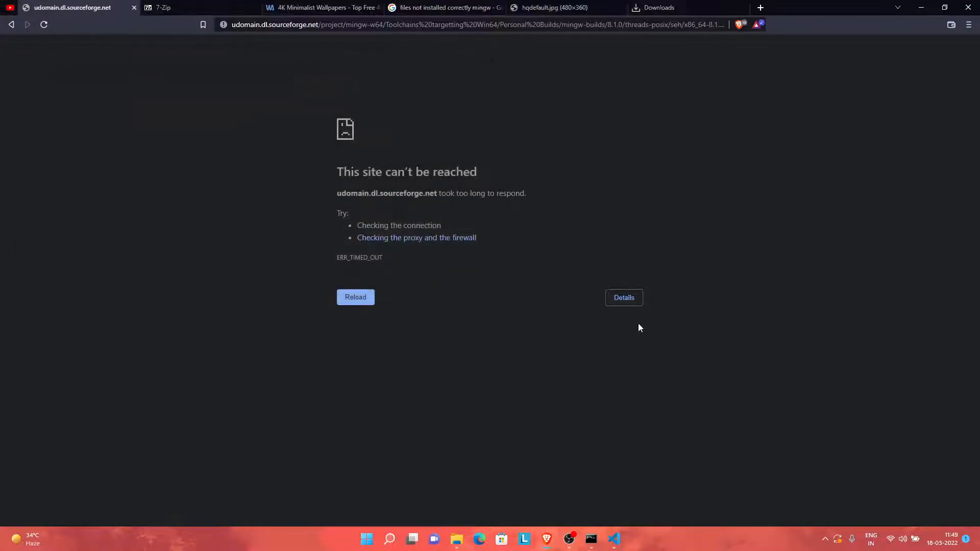
click(615, 538)
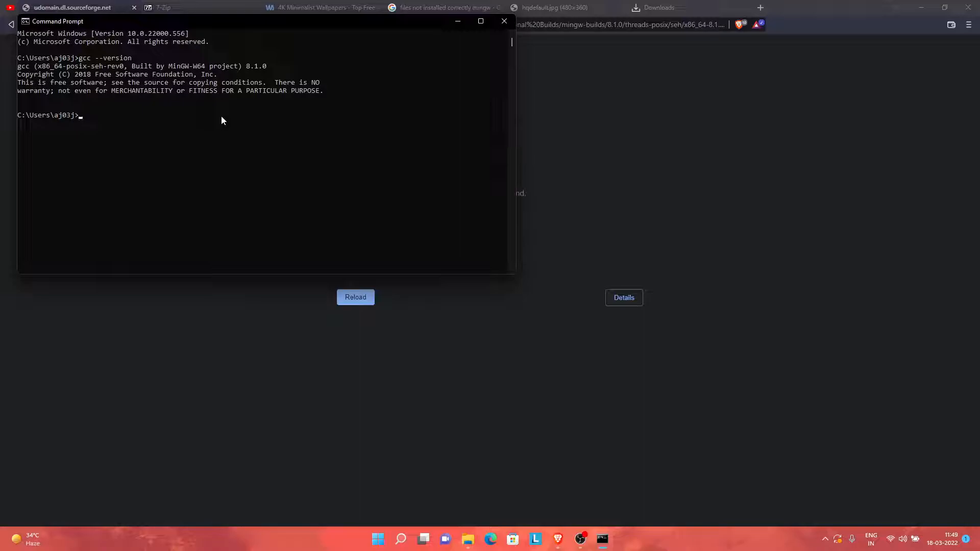
Run gcc --version to confirm MinGW-W64 8.1.0 is reachable from Path
text(gcc)
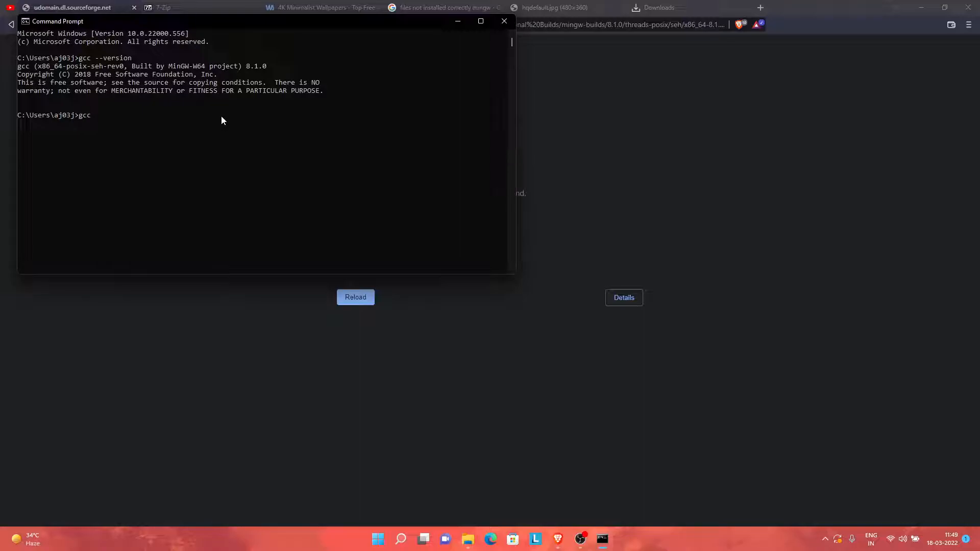
text(--vers)
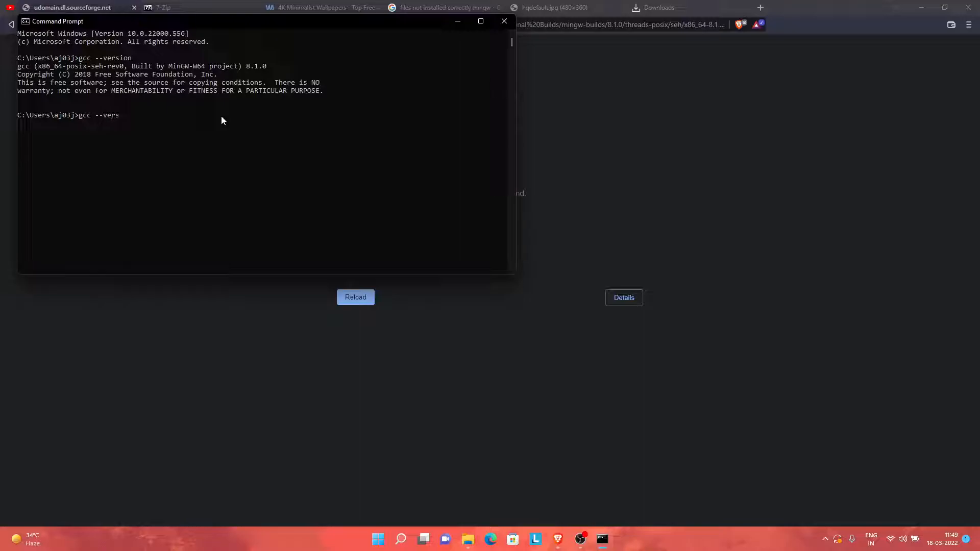
key(Enter)
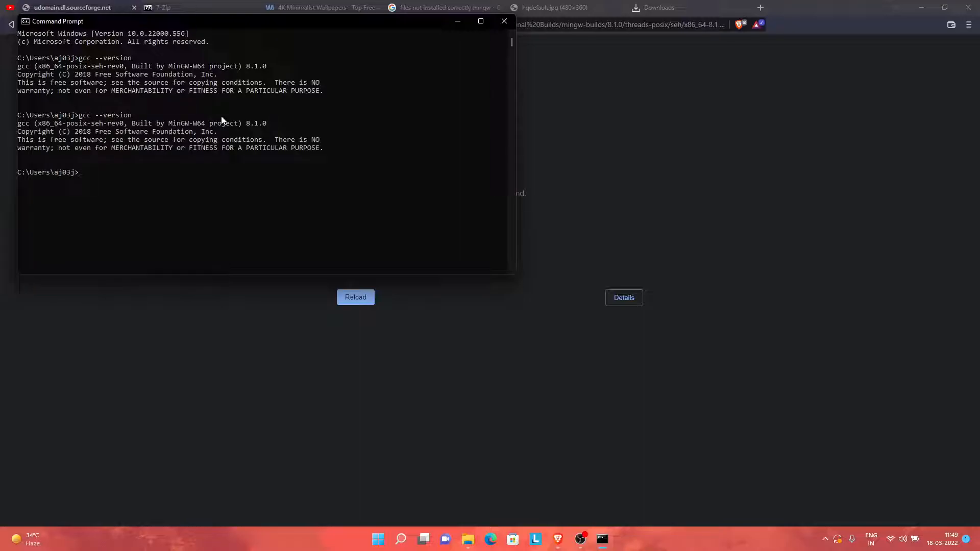
mouse_move(249, 133)
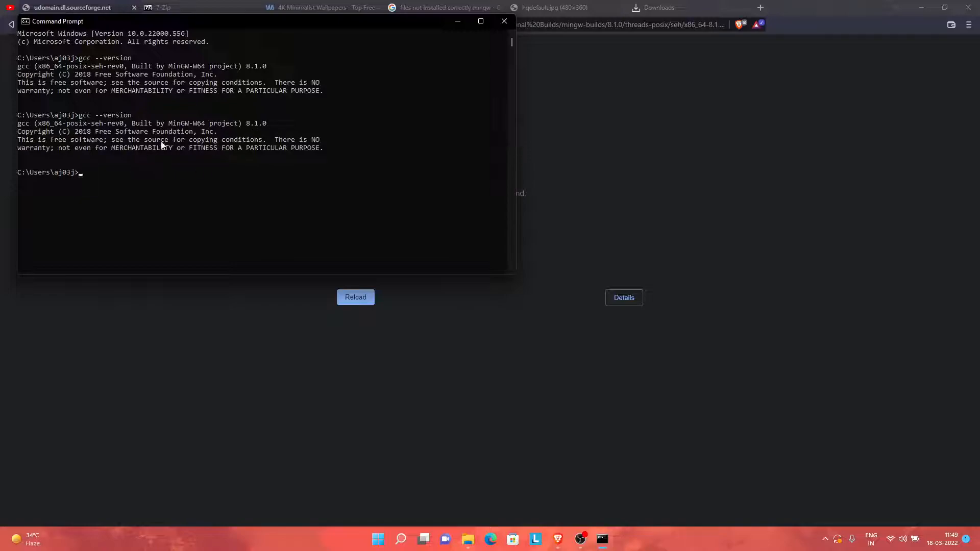
mouse_move(303, 168)
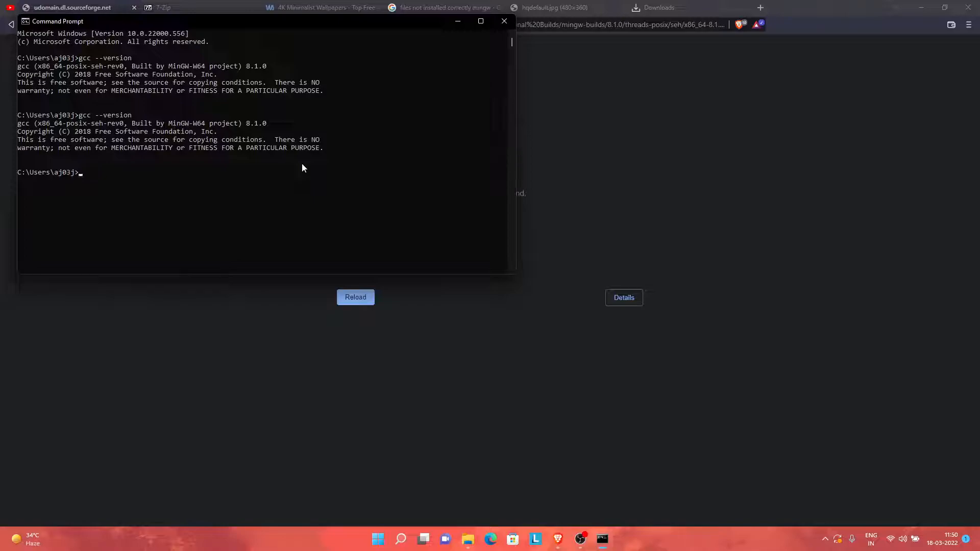
mouse_move(441, 47)
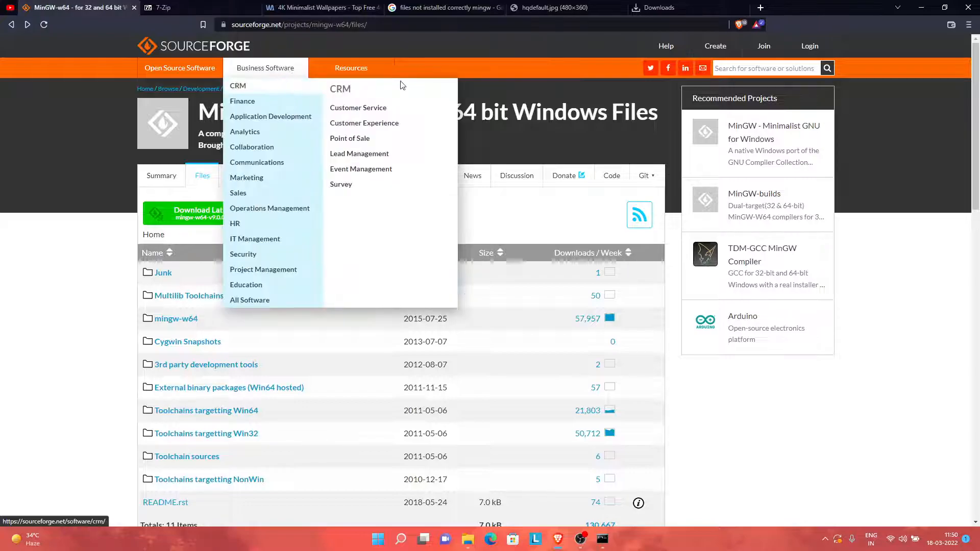
Scroll the SourceForge Files page down to the MinGW-W64 GCC-8.1.0 build links
scroll(down, 3)
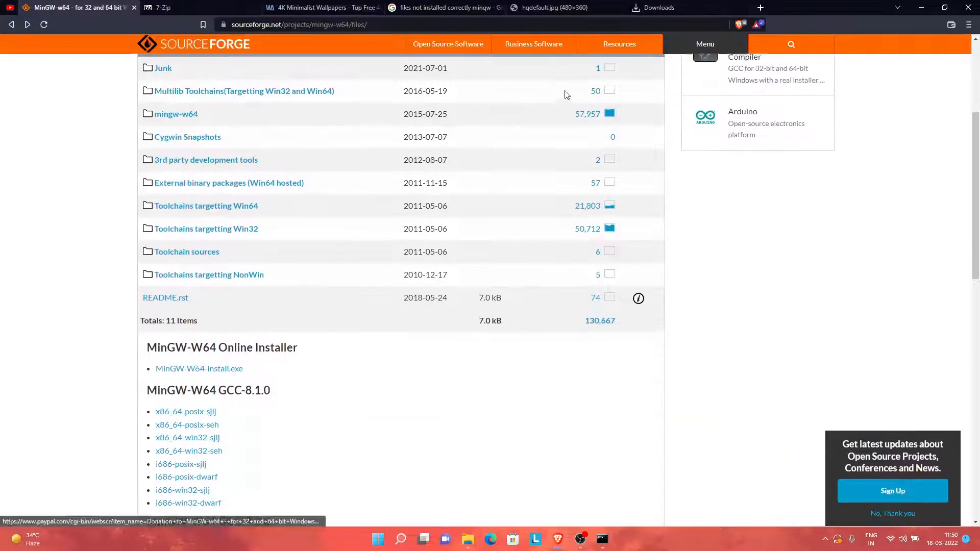
scroll(down, 3)
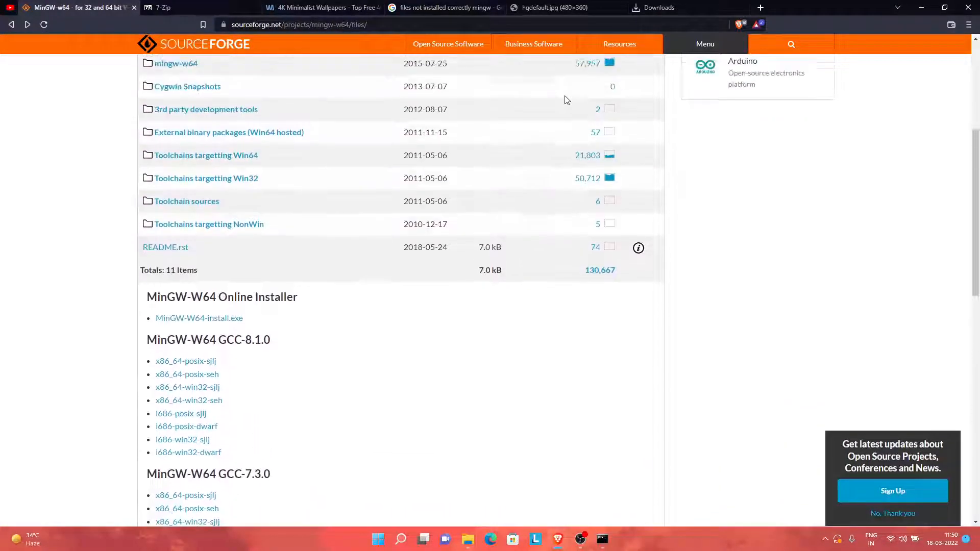